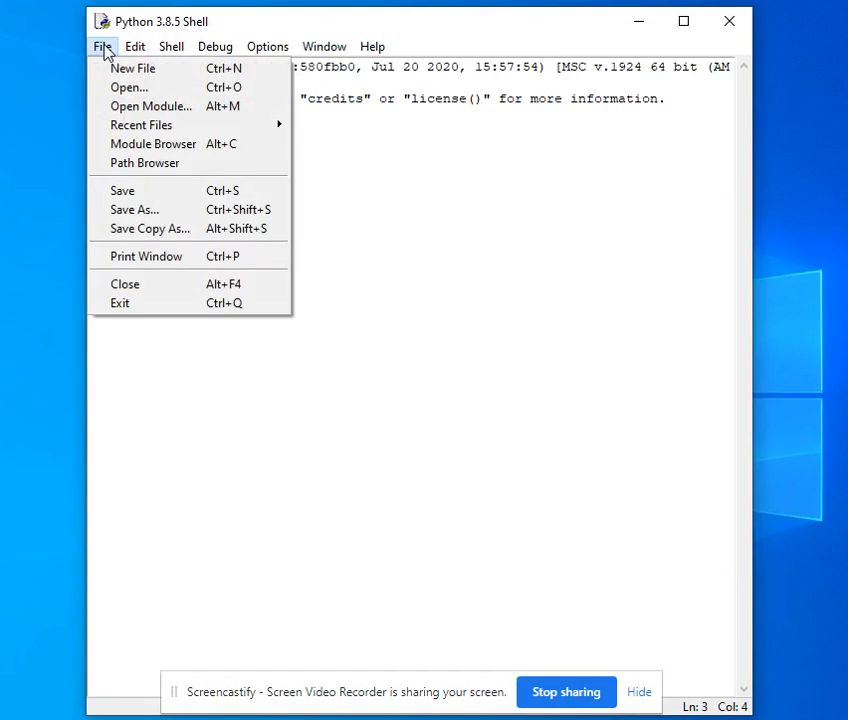
- Open a new untitled editor window from the IDLE Shell's File menu
left_click(133, 68)
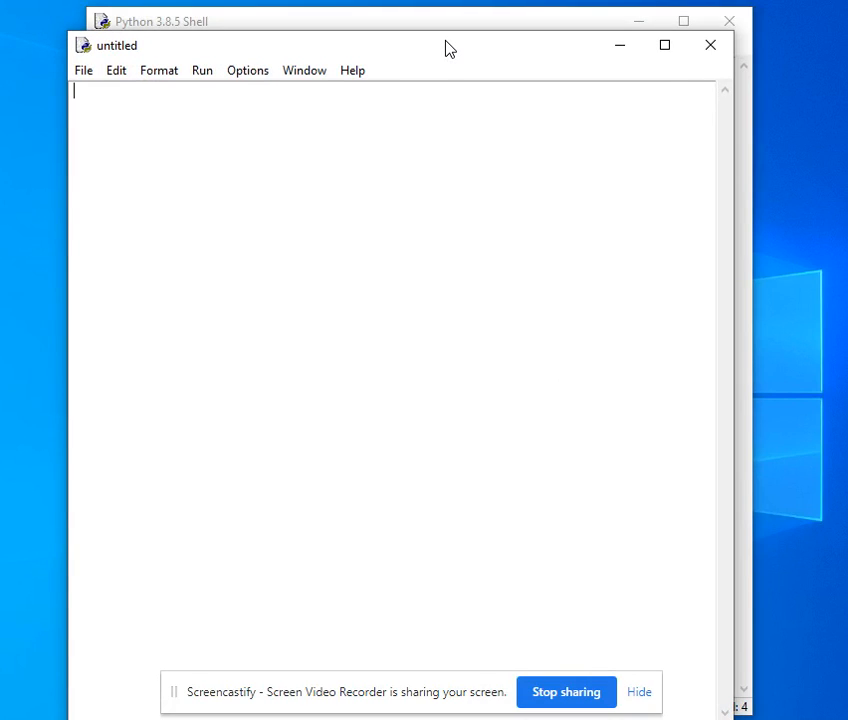
- Write 'from tkinter import *' and 'window = Tk()' as the script's opening lines
type("f")
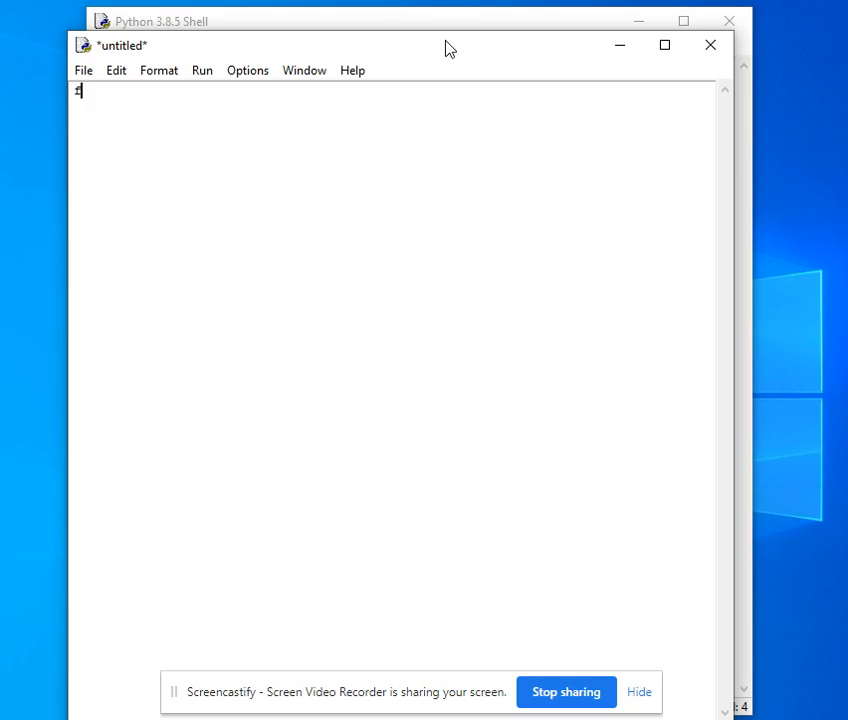
type("rom tkinter")
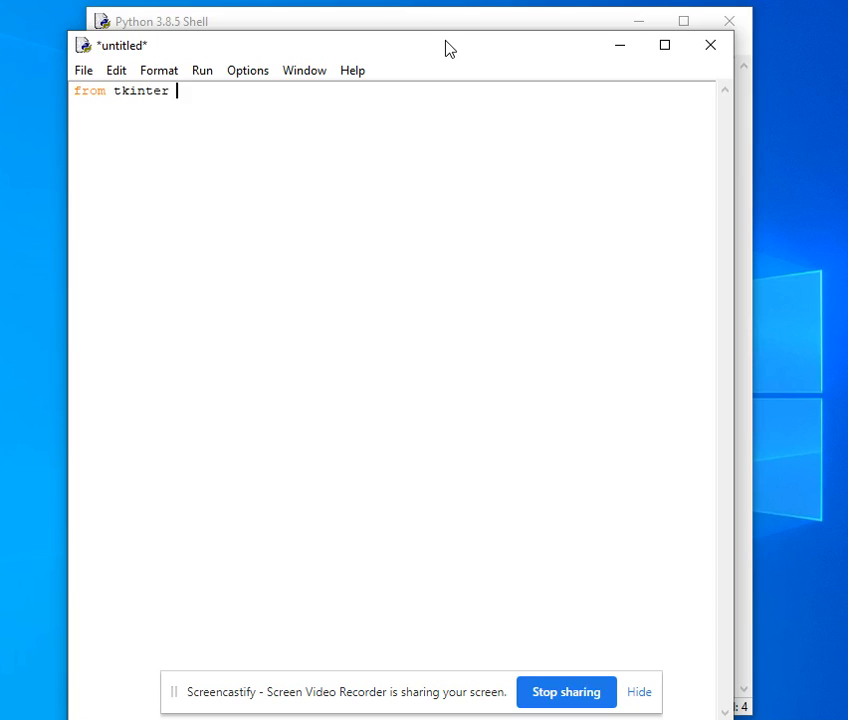
type("import *")
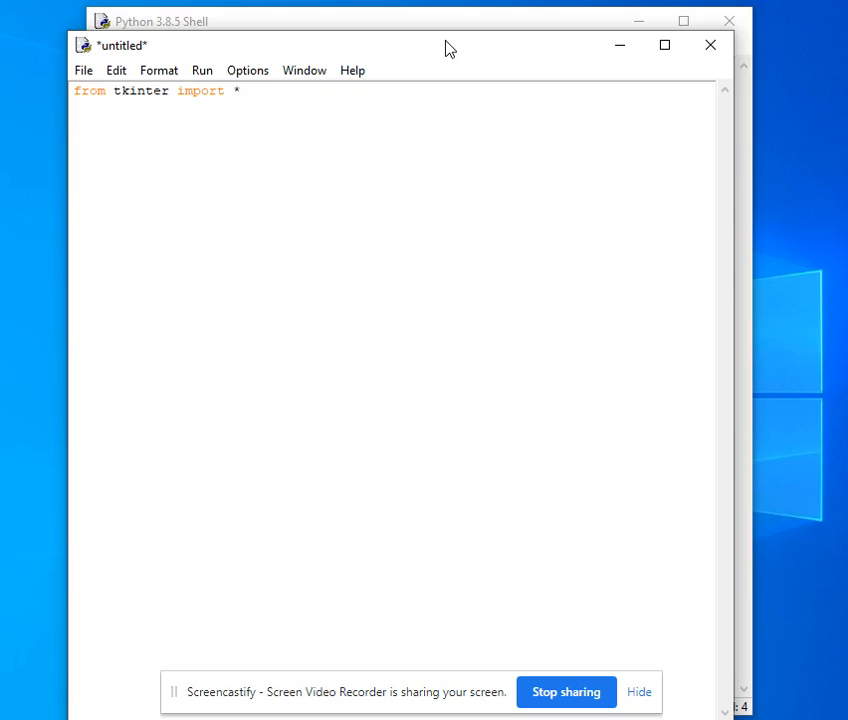
key("enter")
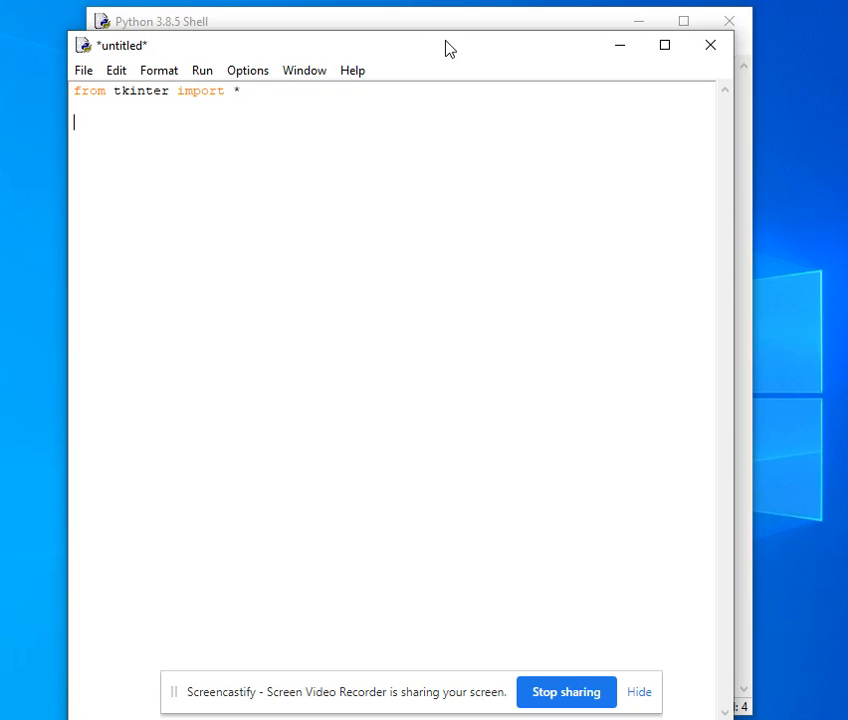
type("windo")
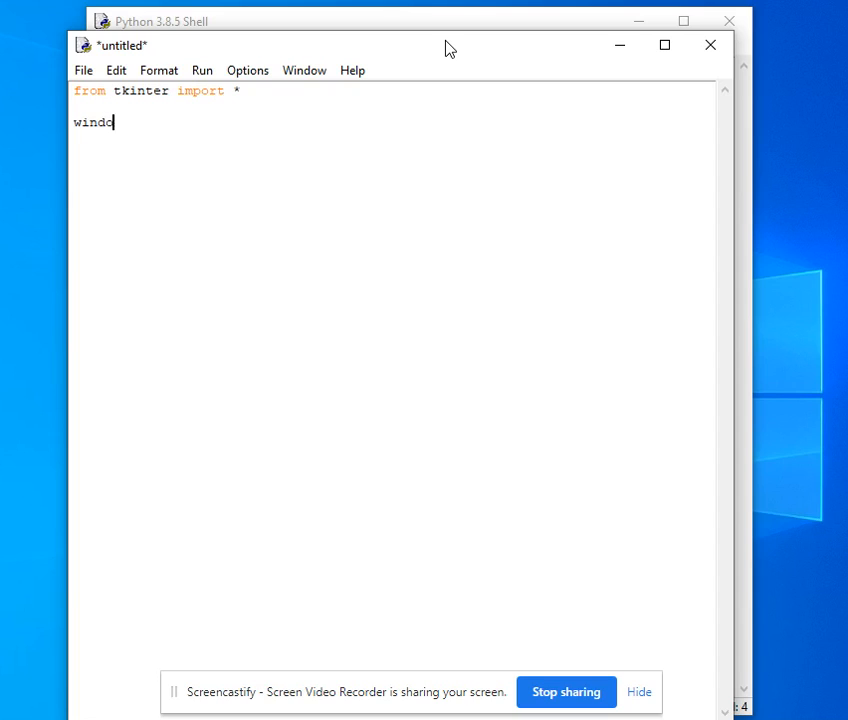
type("w = Tk()")
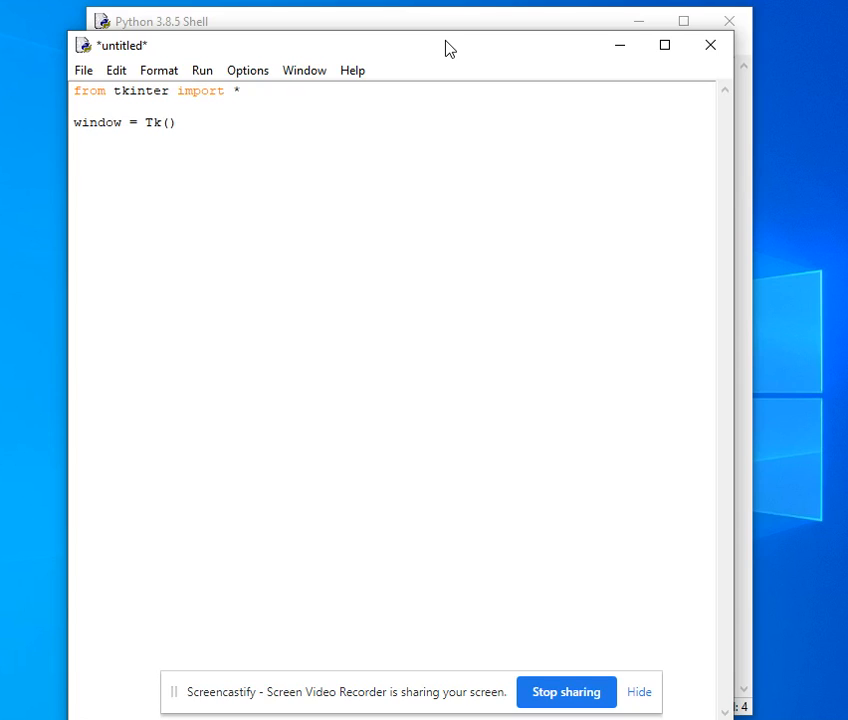
type("window.")
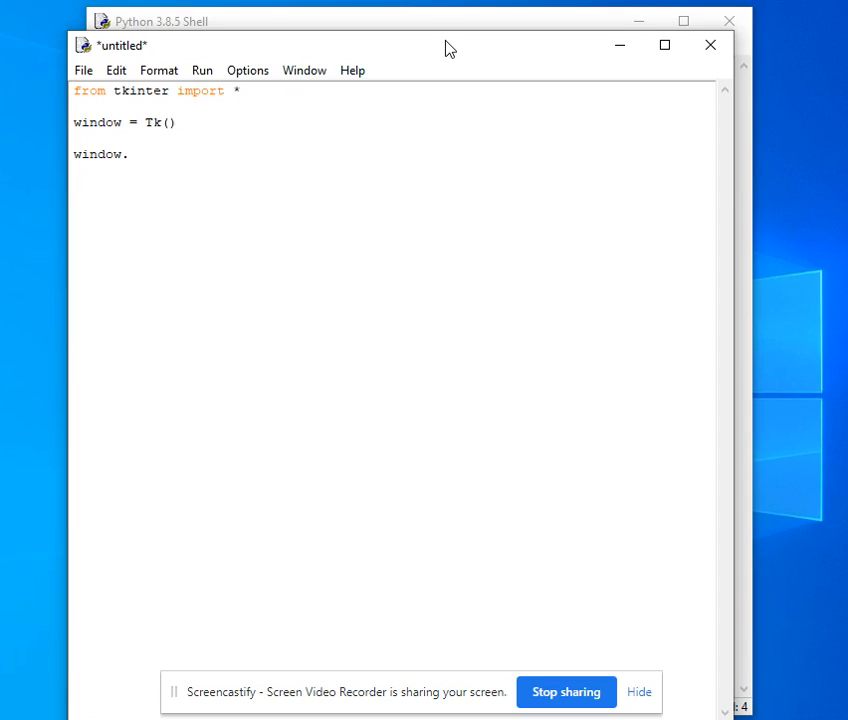
- Add window.geometry("400 x 400") as the third line
type("geometry")
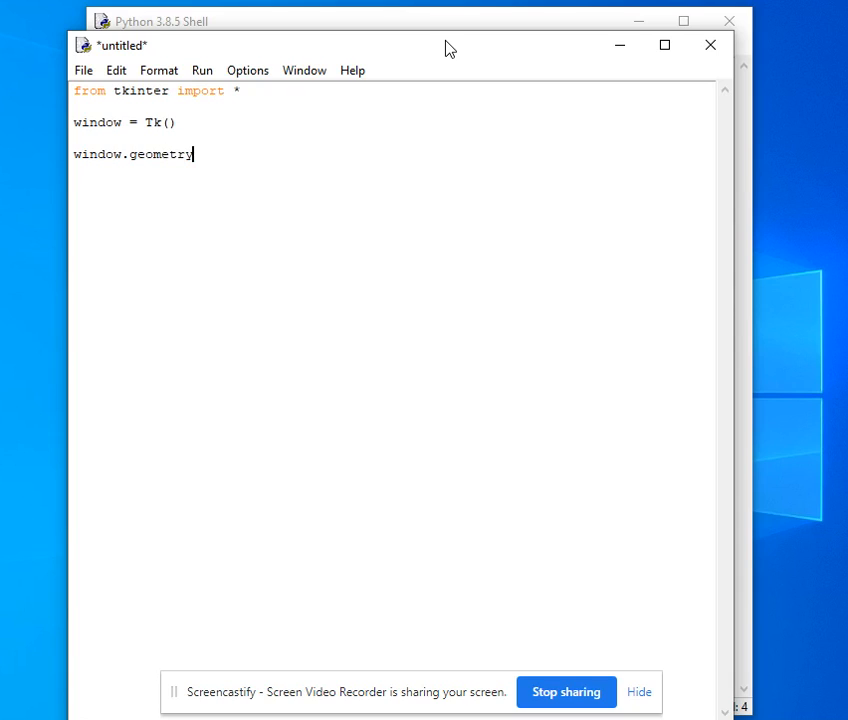
type("(")
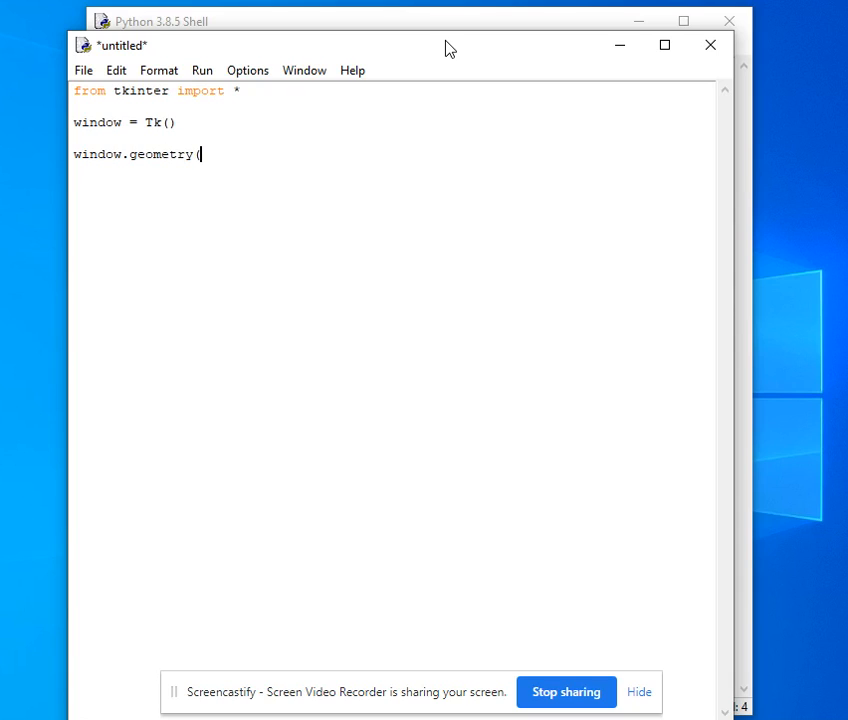
type("\"400 x")
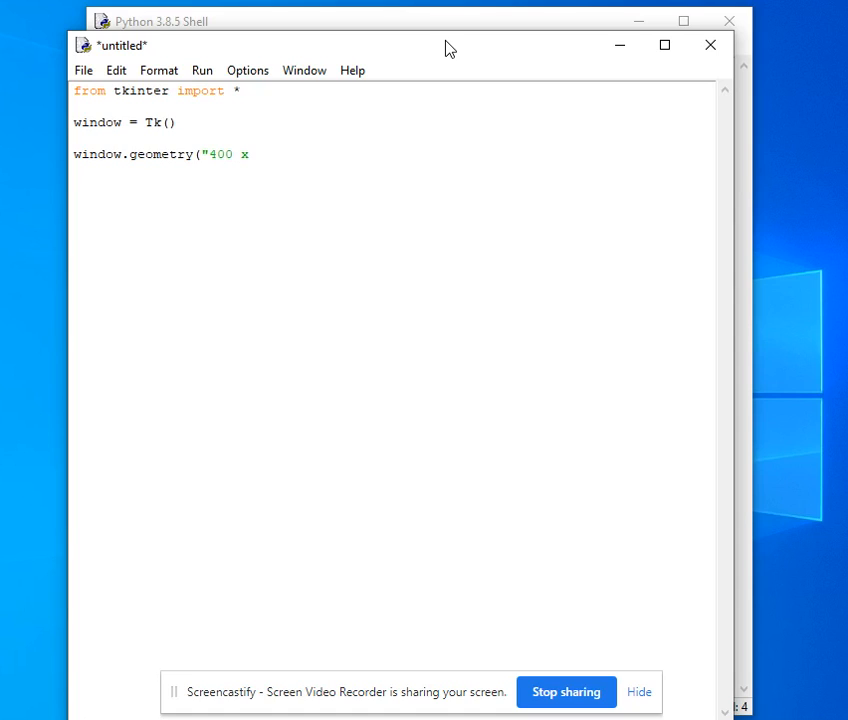
type("400\")")
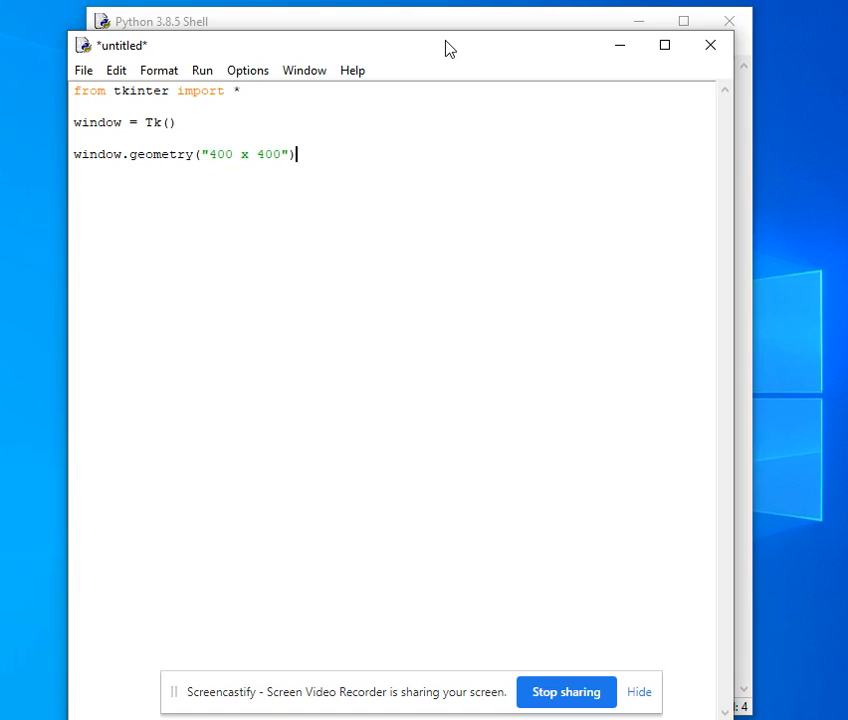
key("enter")
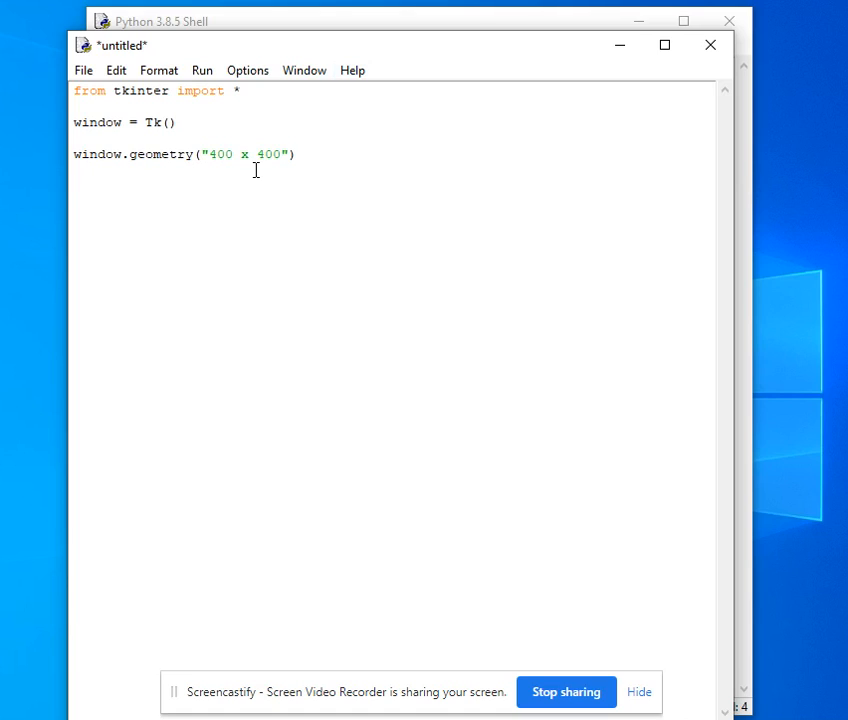
- Add window.title("Example") on the next line
type("wi")
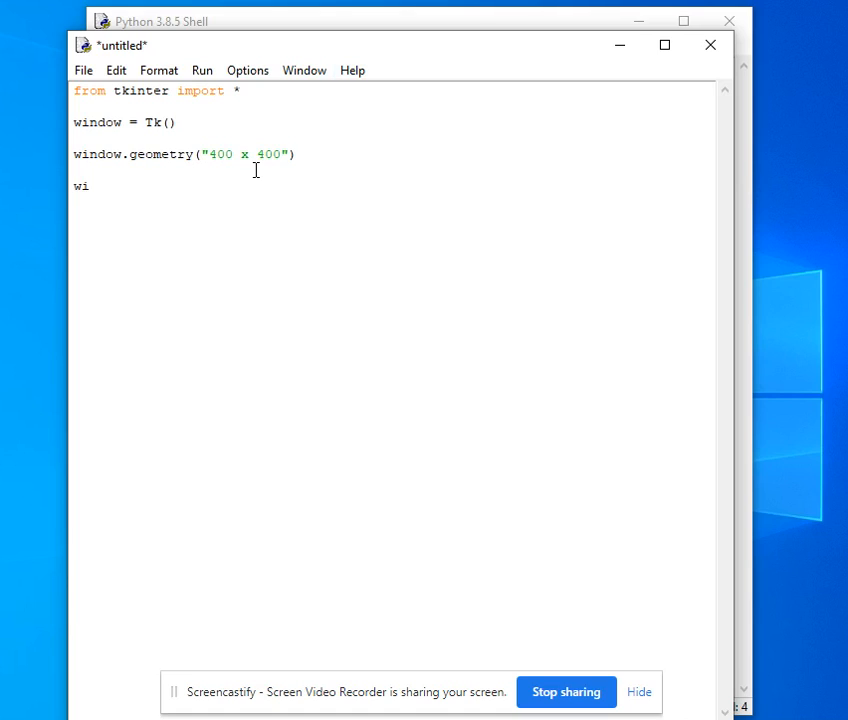
type("ndow.title (")
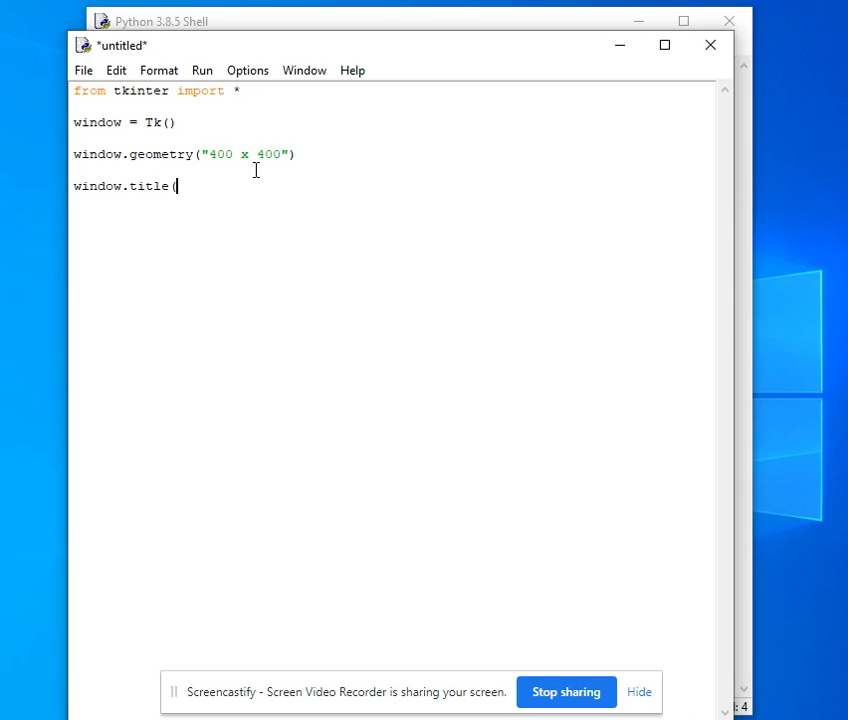
type("\"Example\"")
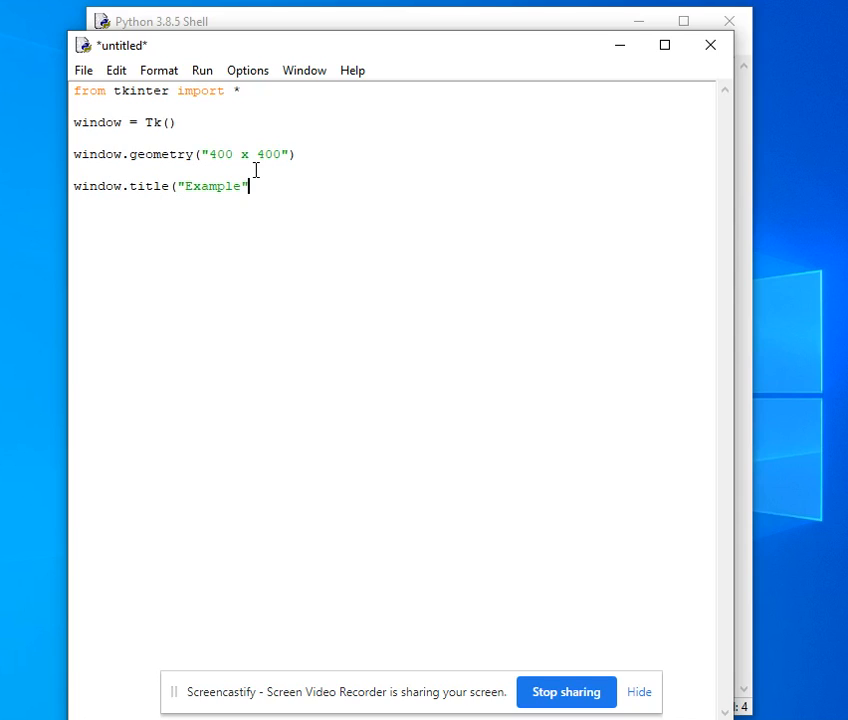
key("enter")
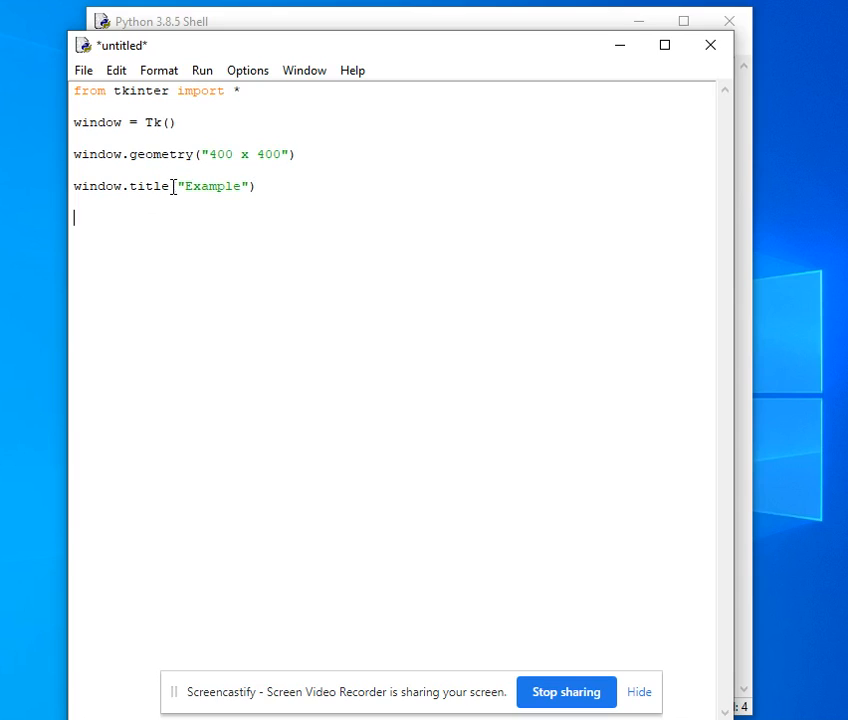
mouse_move(122, 214)
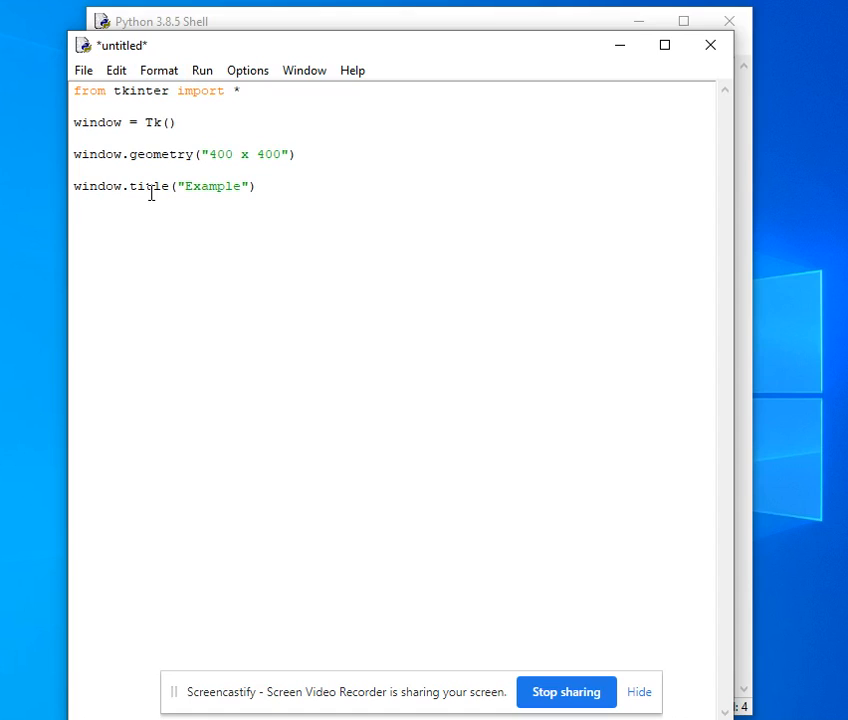
- Add label = Label(text = "Welcome to my first GUI in Python")
type("label = Label")
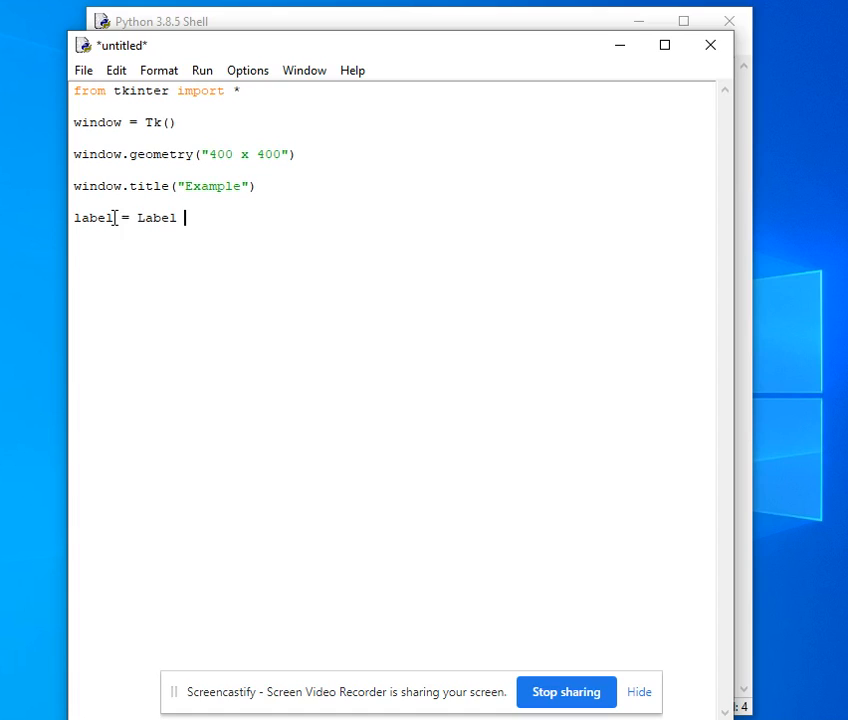
double_click(92, 217)
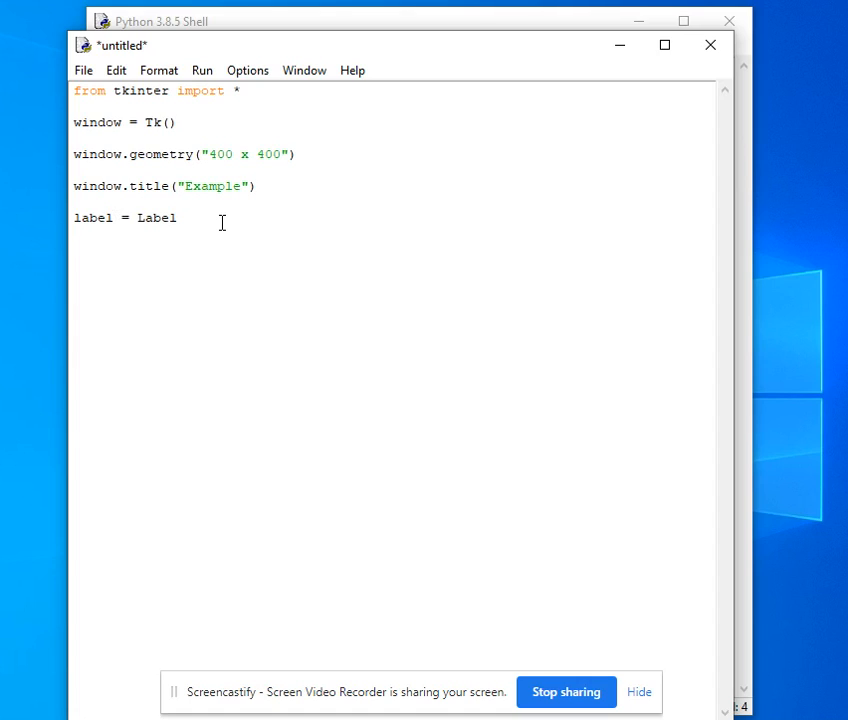
type("(")
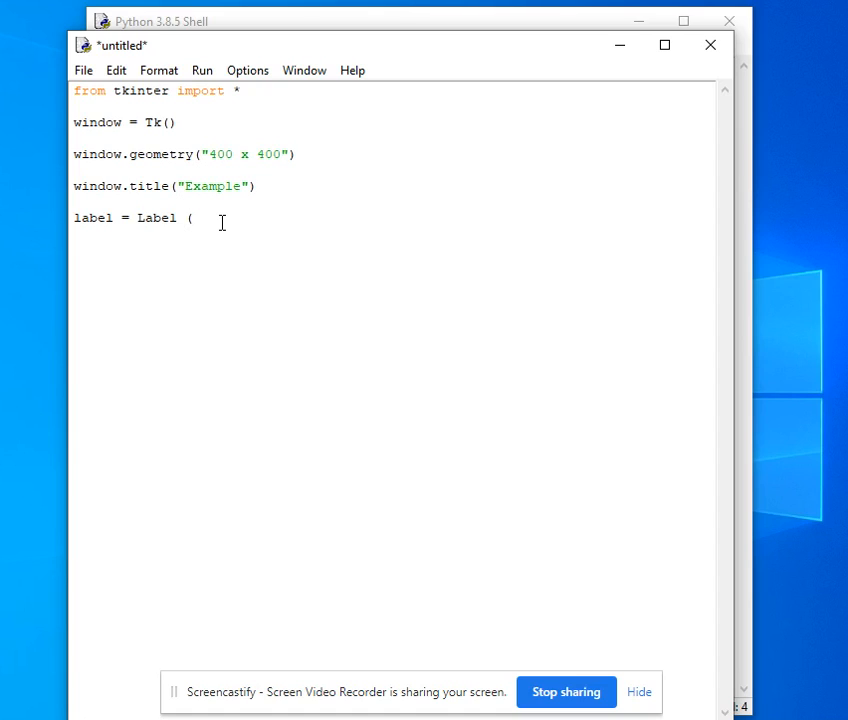
type("te")
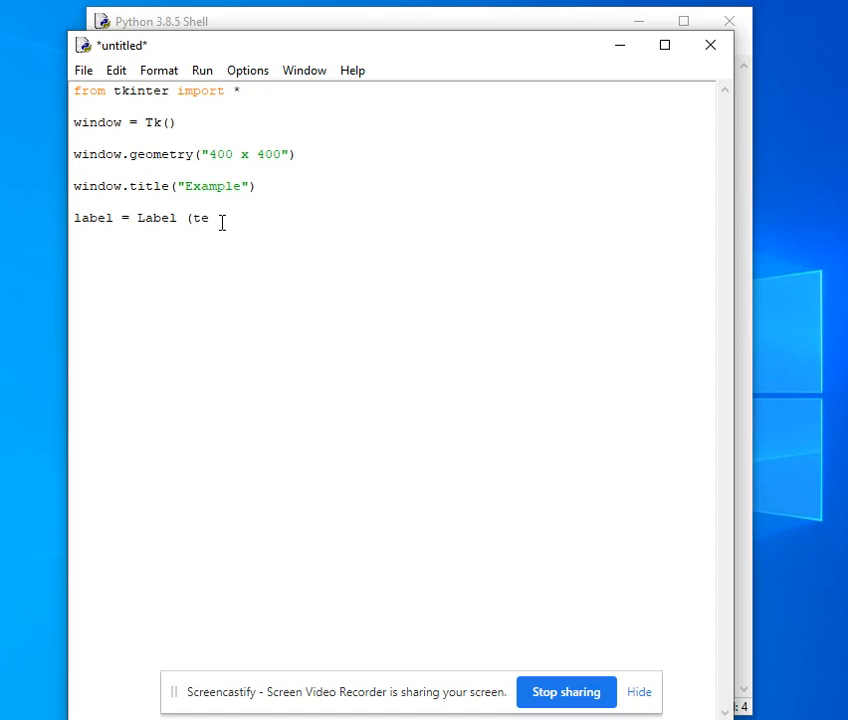
type("xt = \"")
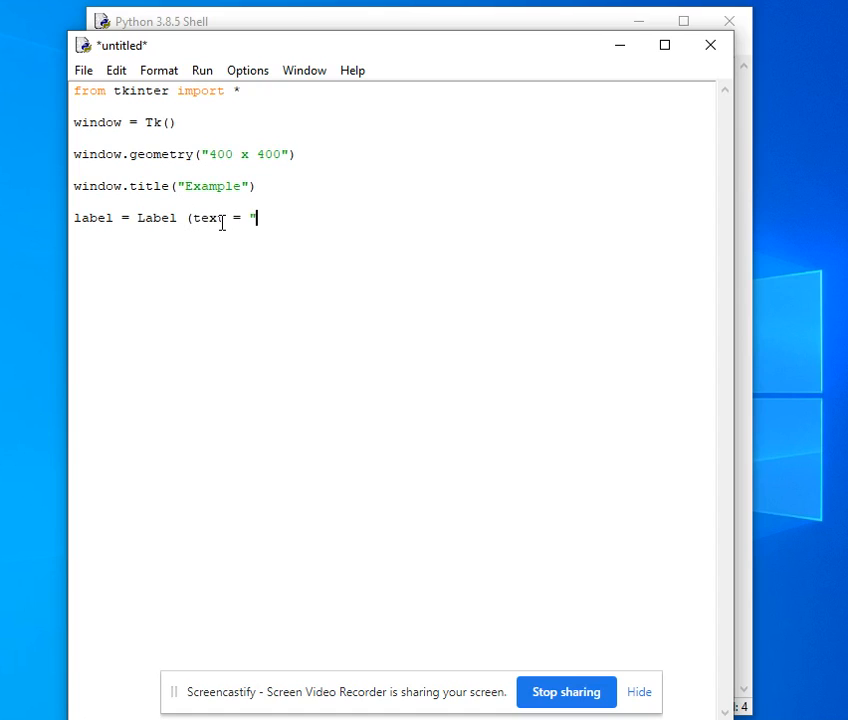
type("Welcome to my")
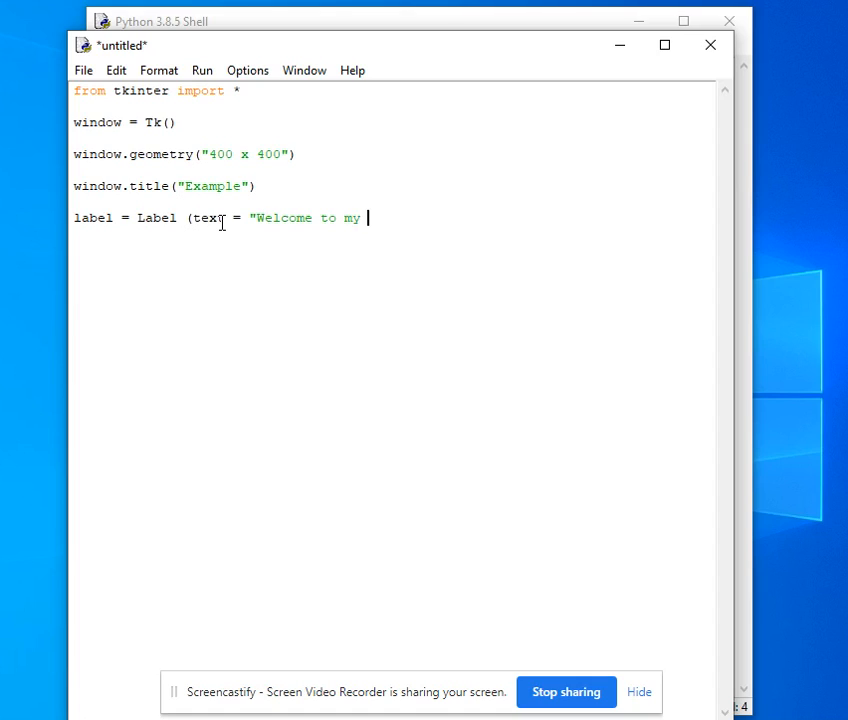
type("first GUI")
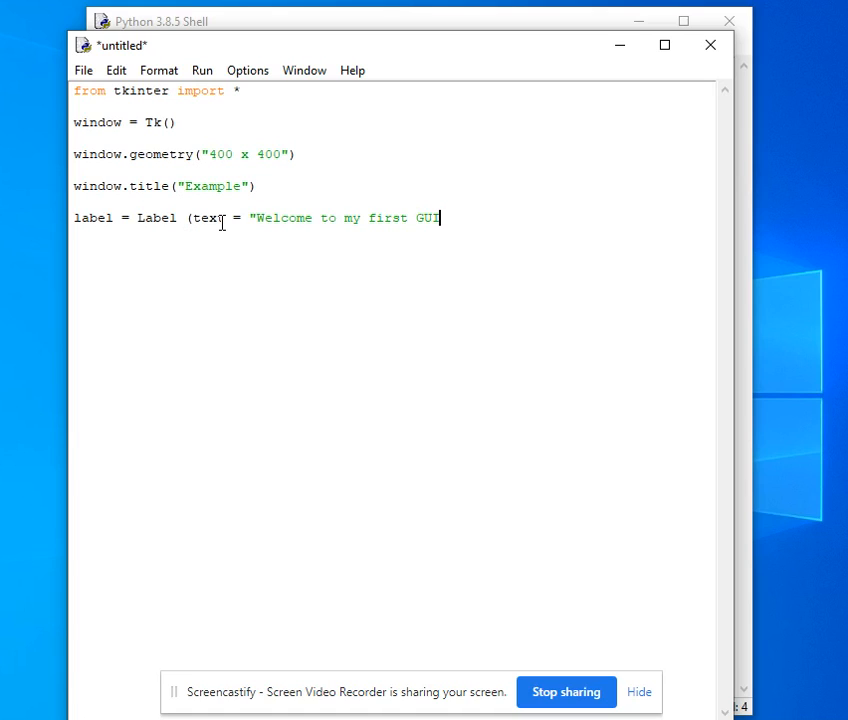
type("in Python\")")
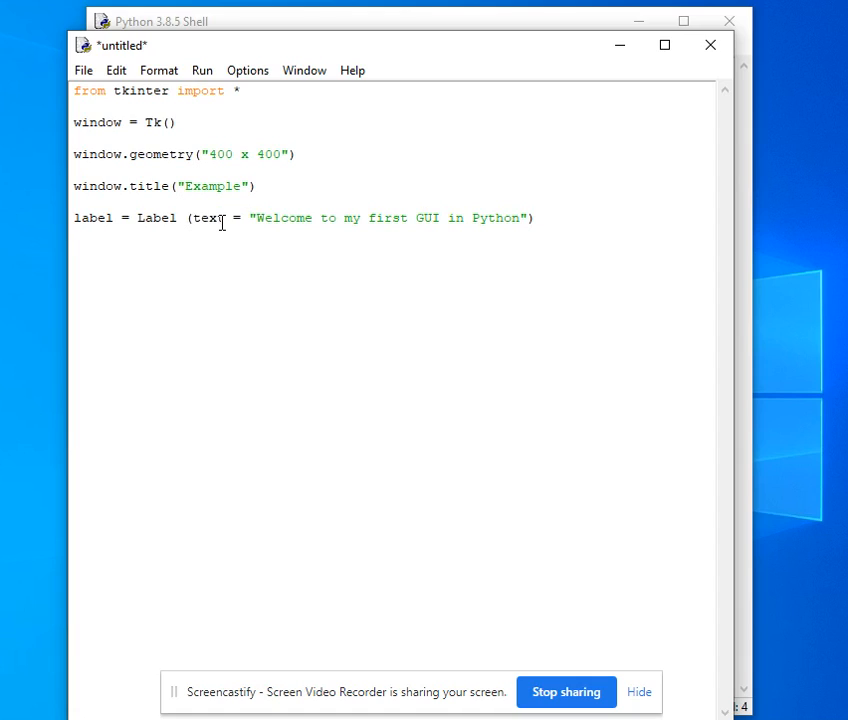
- Add label.place(x = 20, y = 20) below the label line
type("label.")
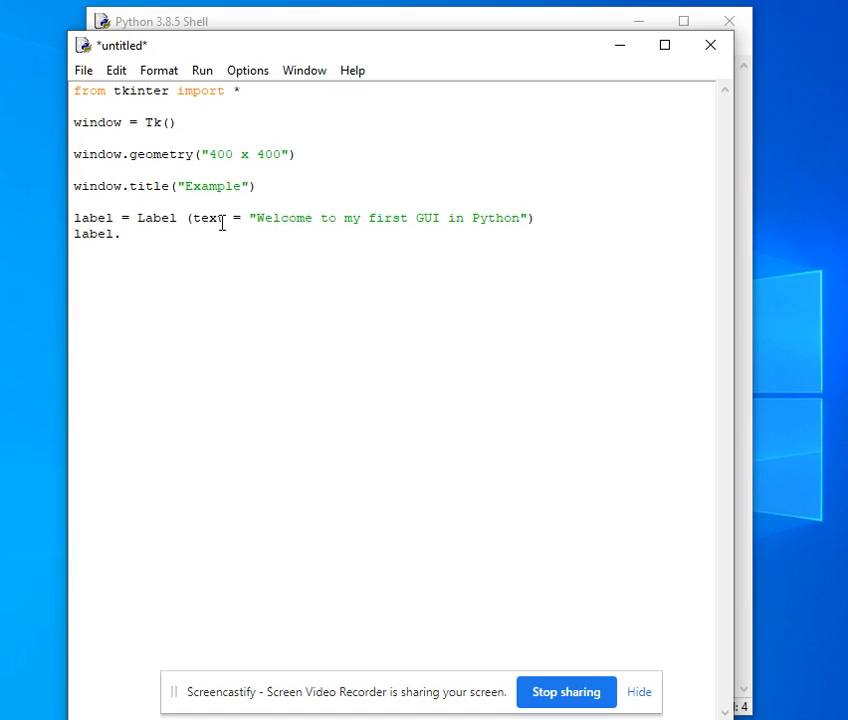
type("place(x")
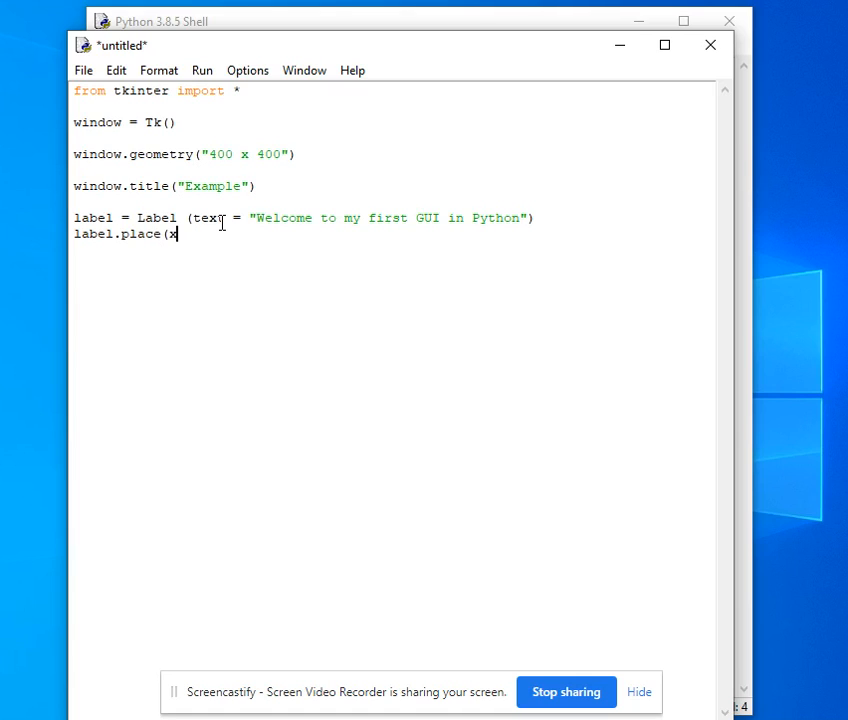
type("=")
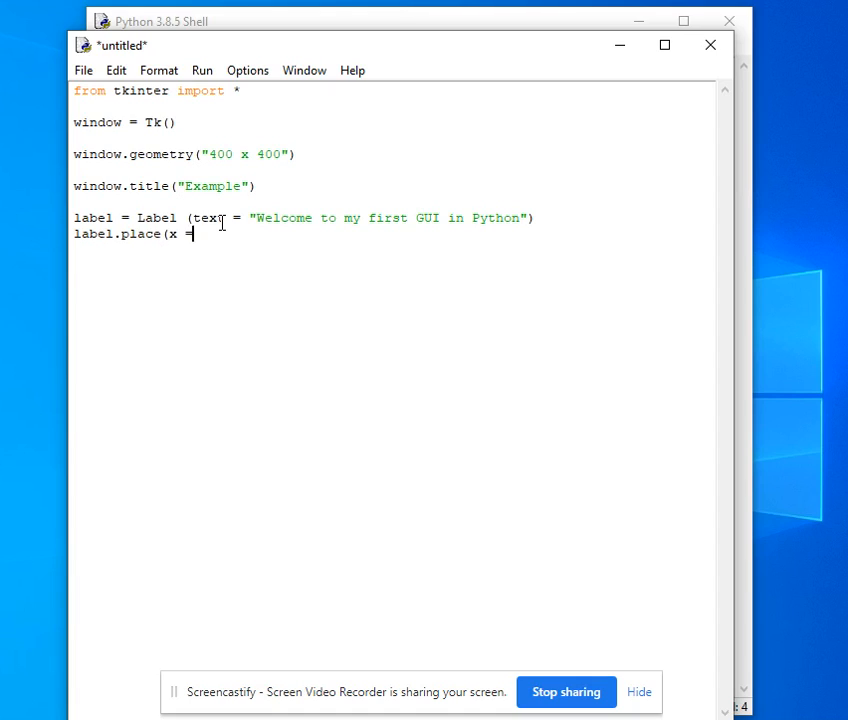
type("20, y =")
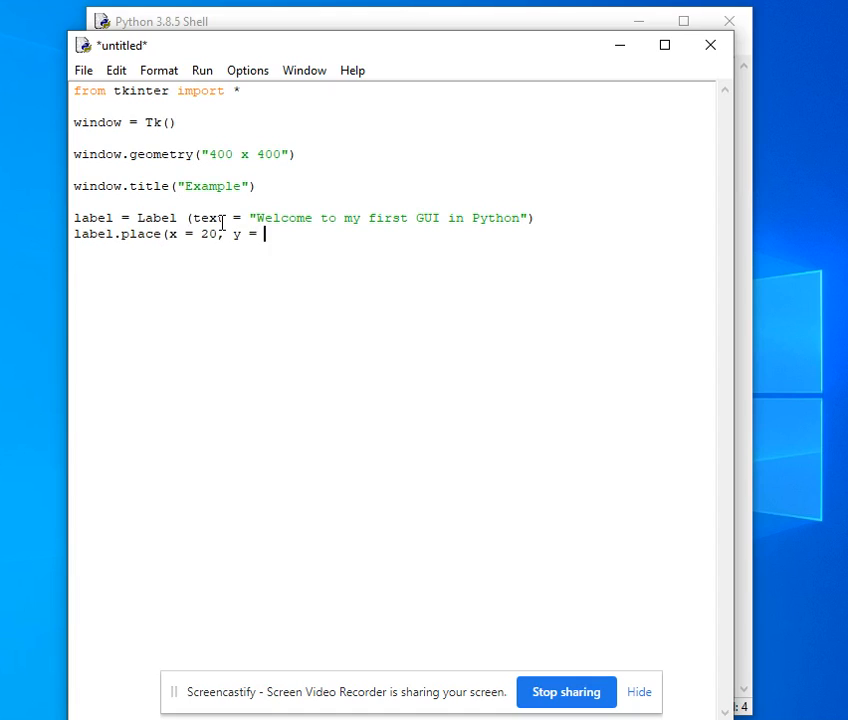
type("20)")
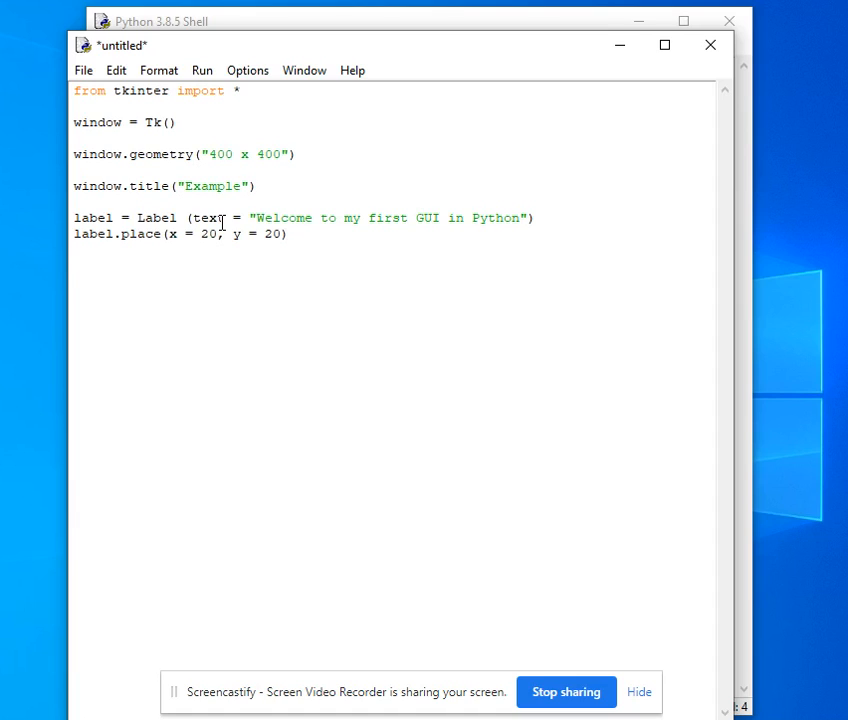
mouse_move(425, 389)
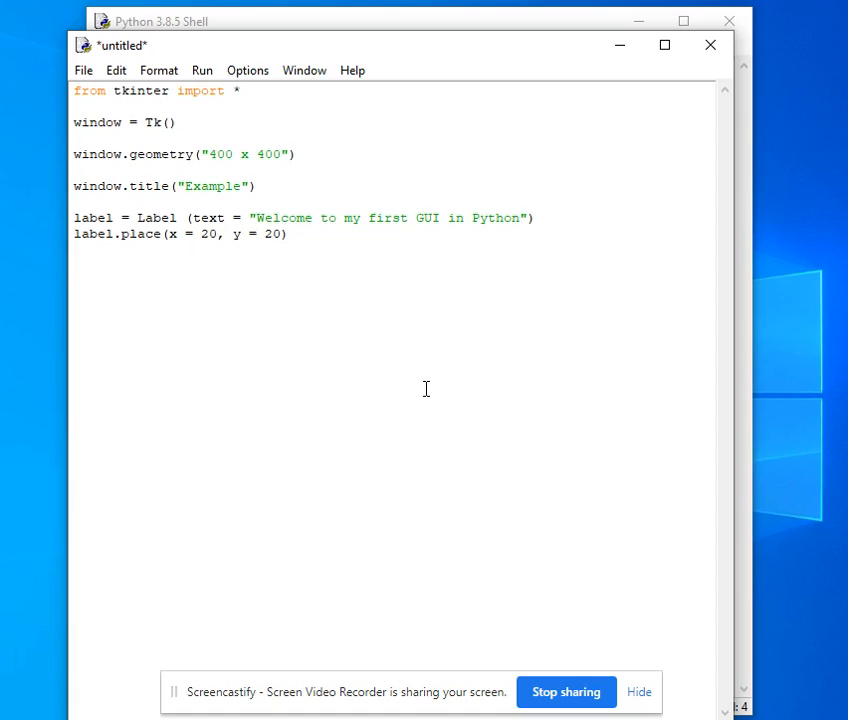
- Add textbox1 = Entry(text = " ") on a new line
key("enter")
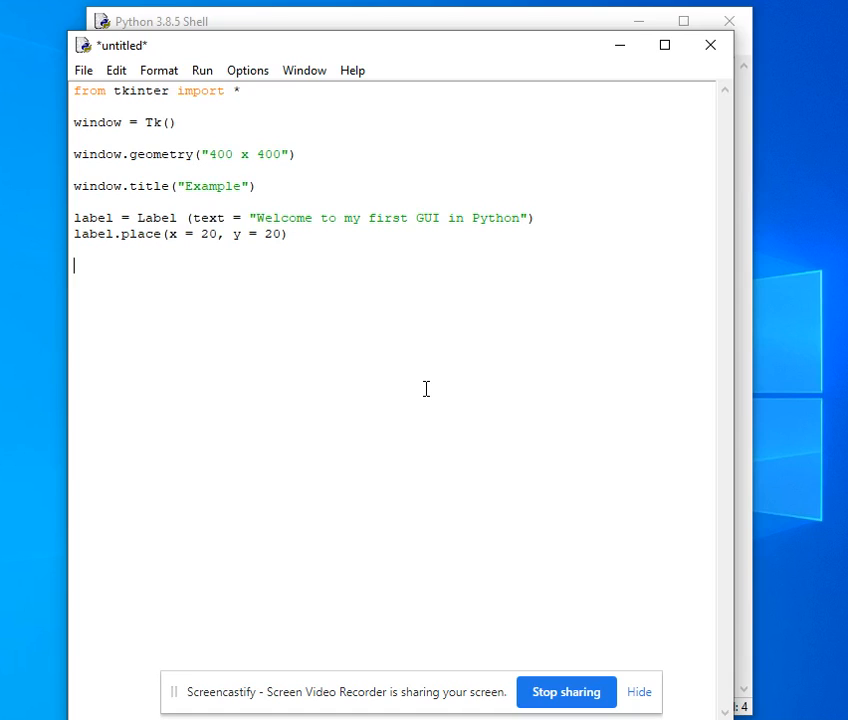
type("textbox")
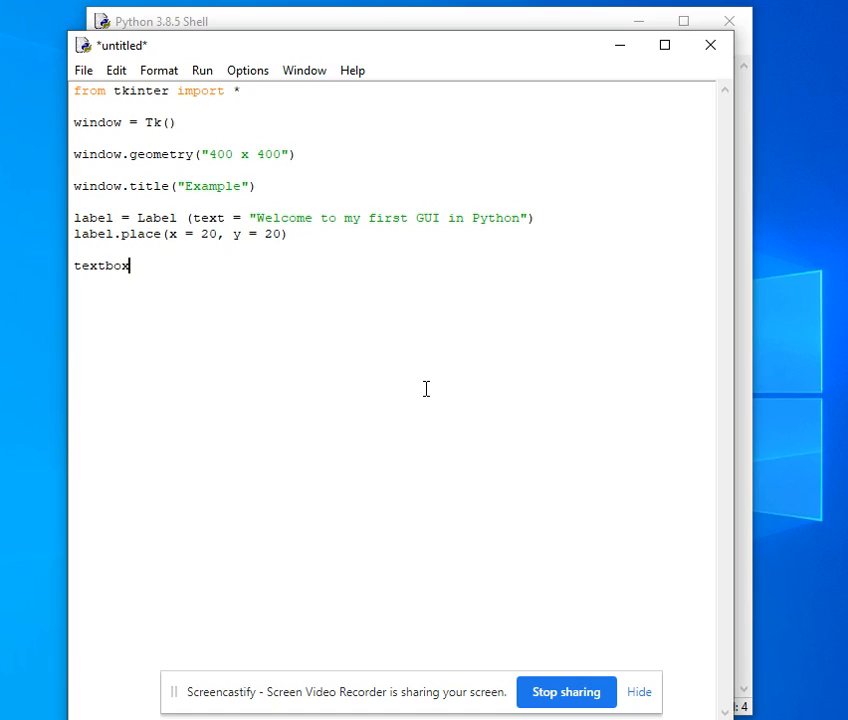
type("1")
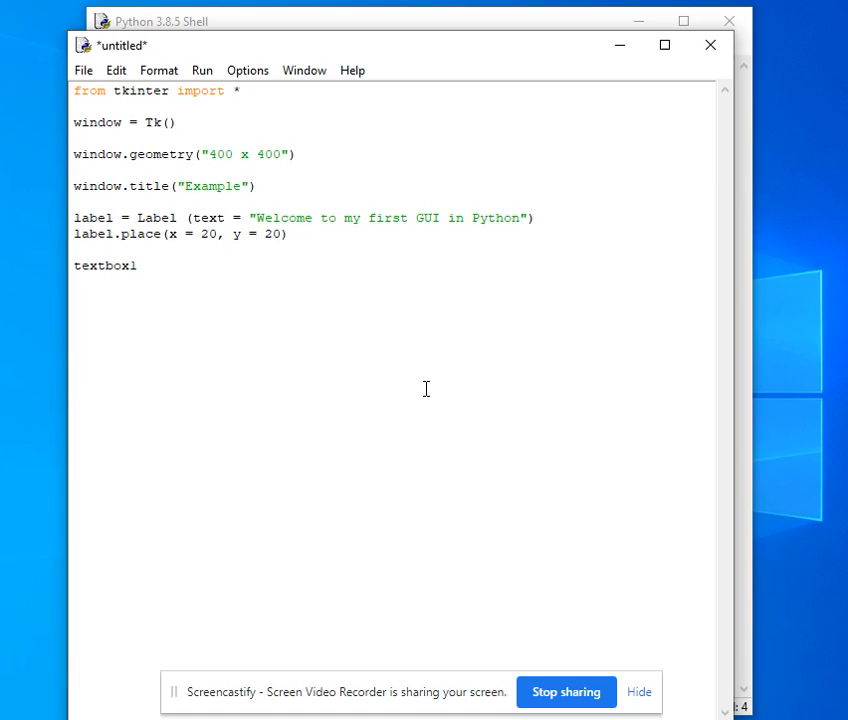
type("=")
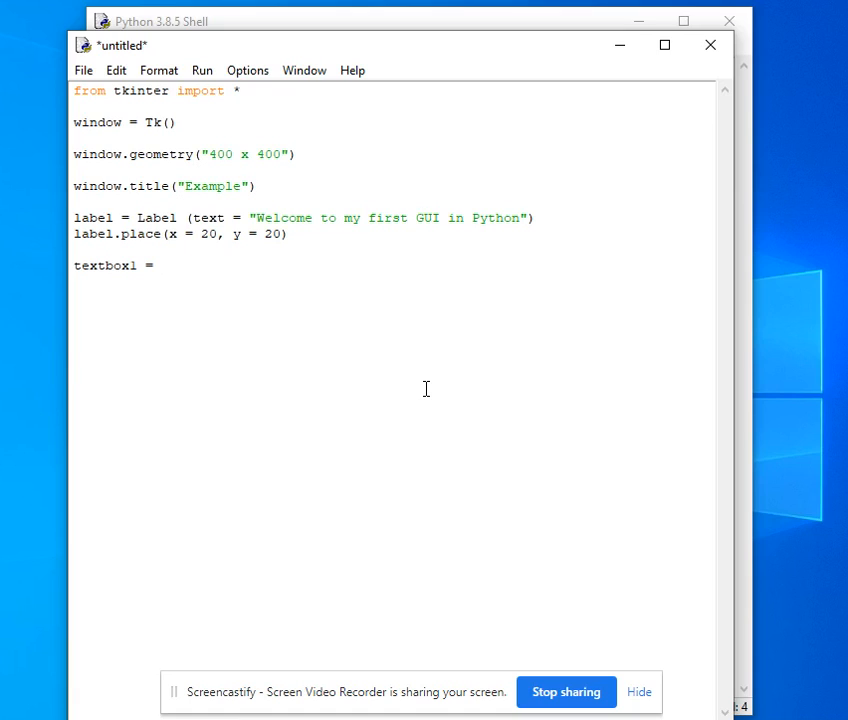
type("ENtry")
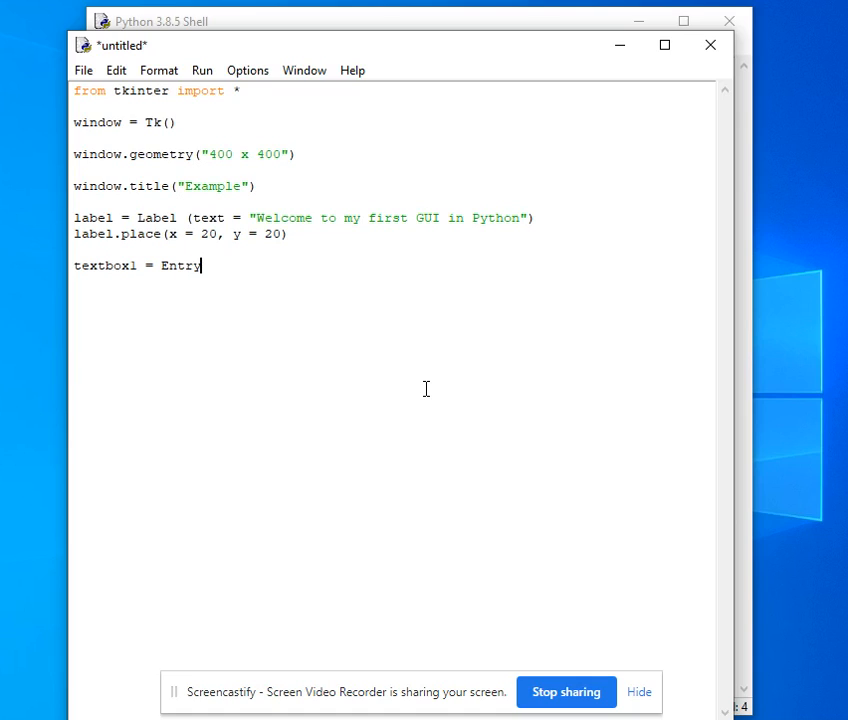
type("(")
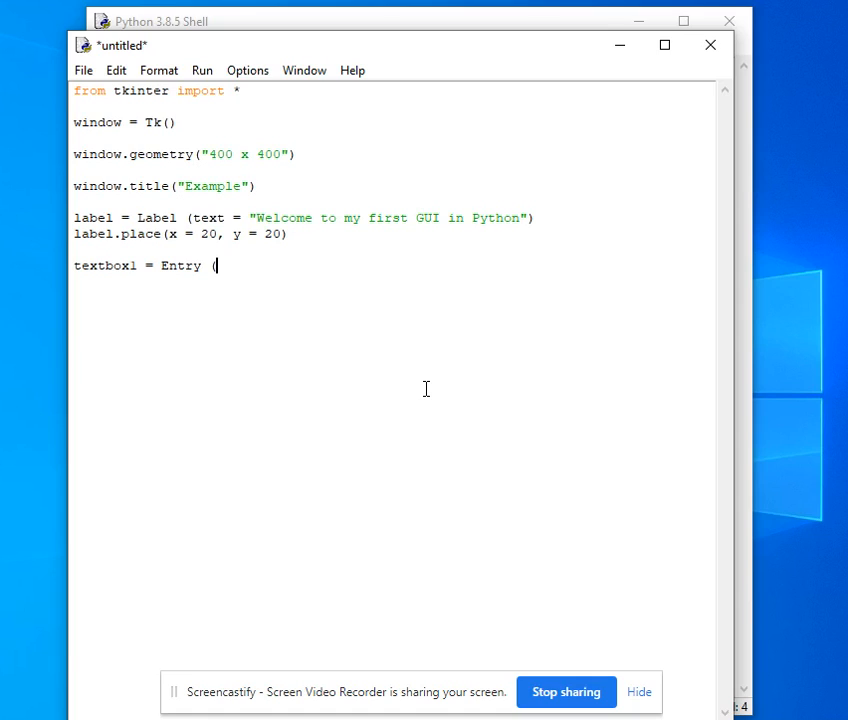
type("text =")
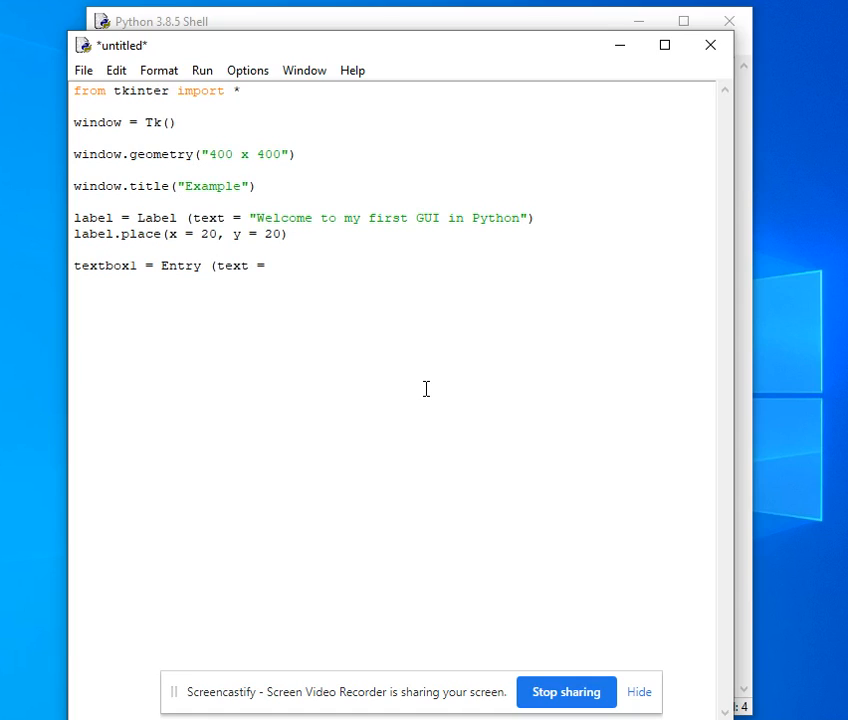
type("text = \" \")")
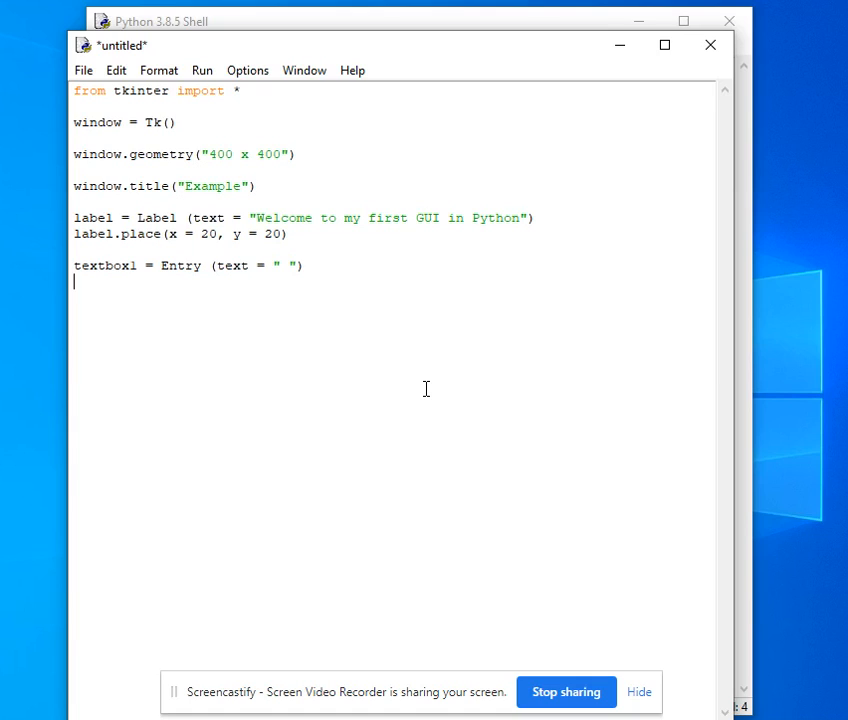
type("t")
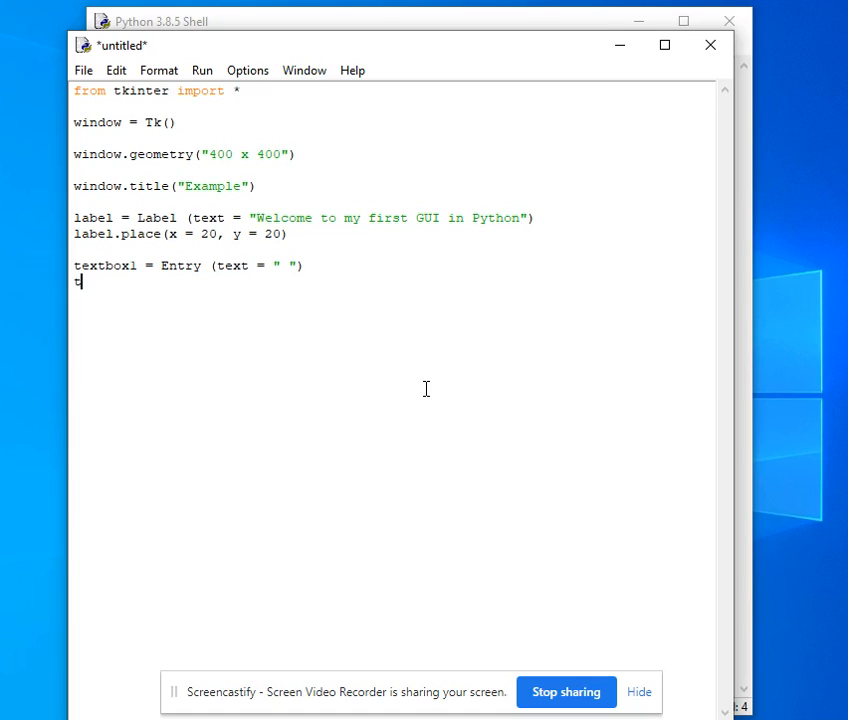
- Add textbox1.place(x = 60, y = 120, width = 200, height = 200)
type("extbox1")
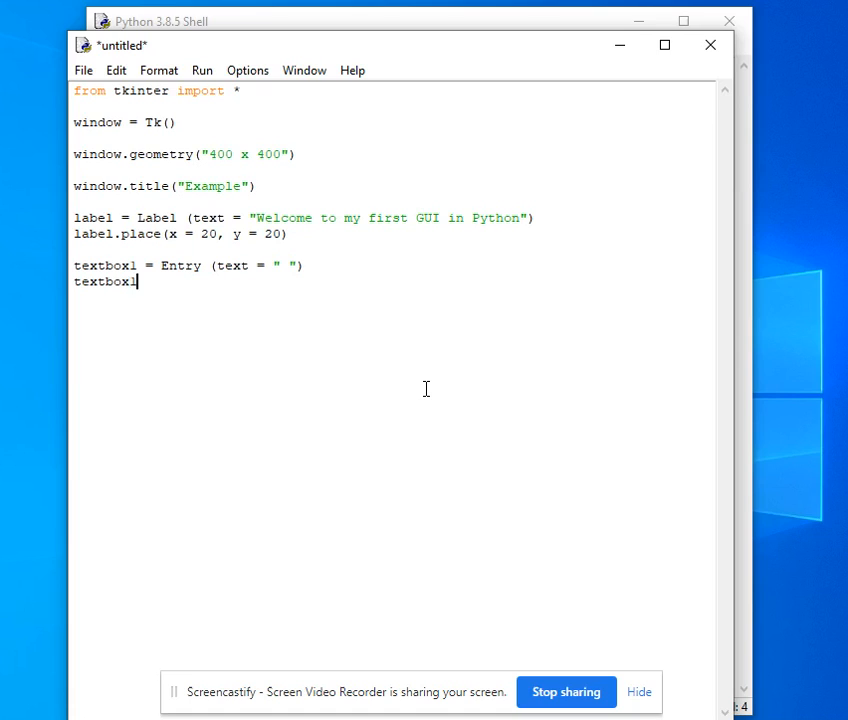
type(".place (")
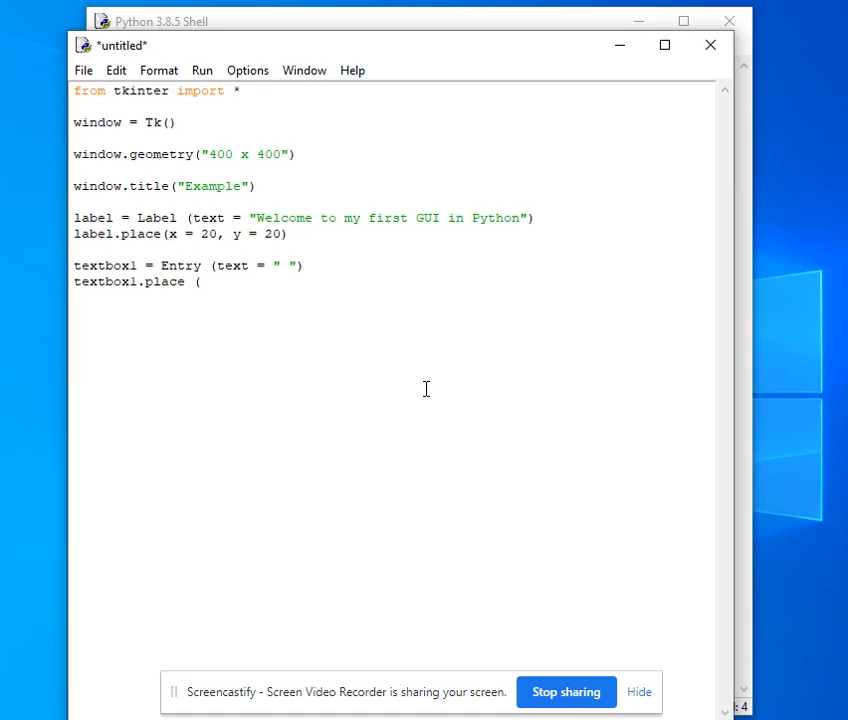
type("x = 60")
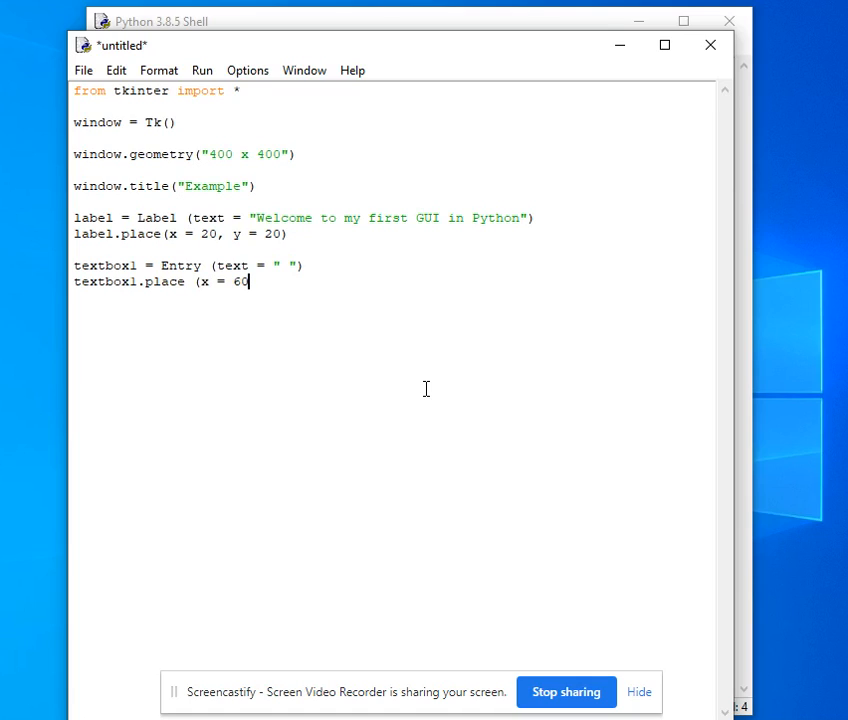
type(", y")
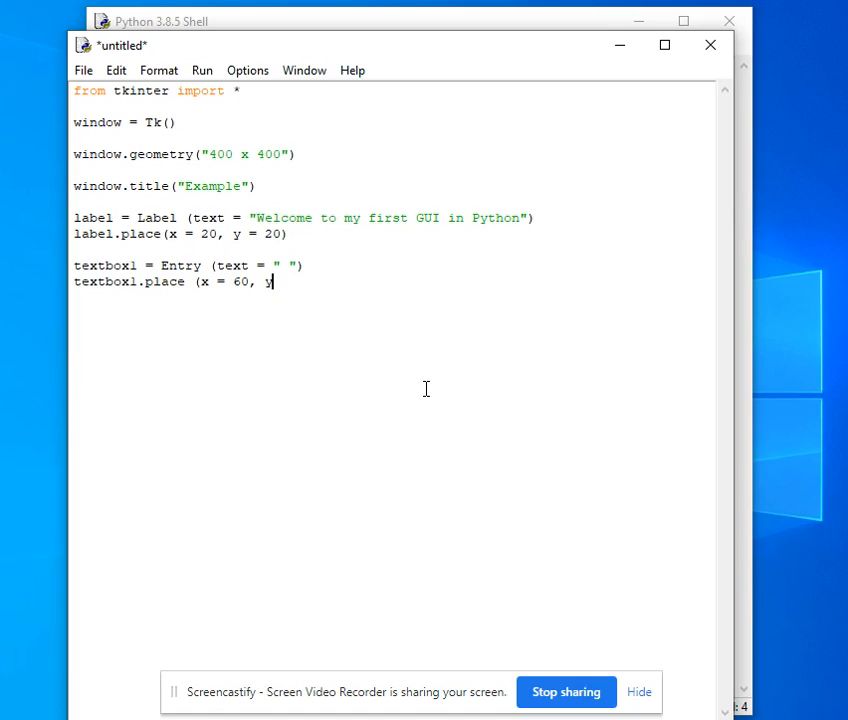
type("=1")
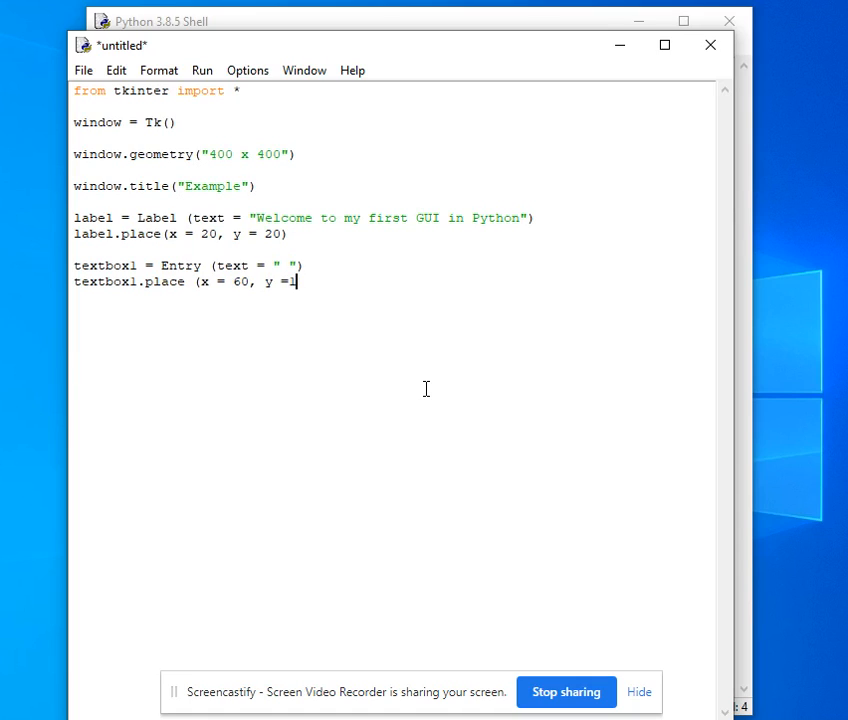
type("2")
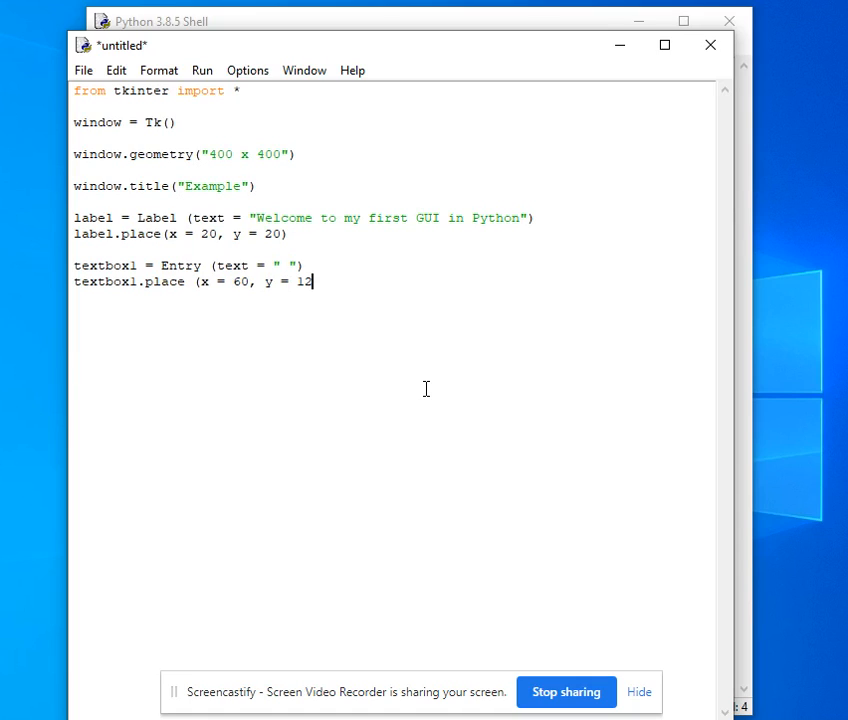
type("0,")
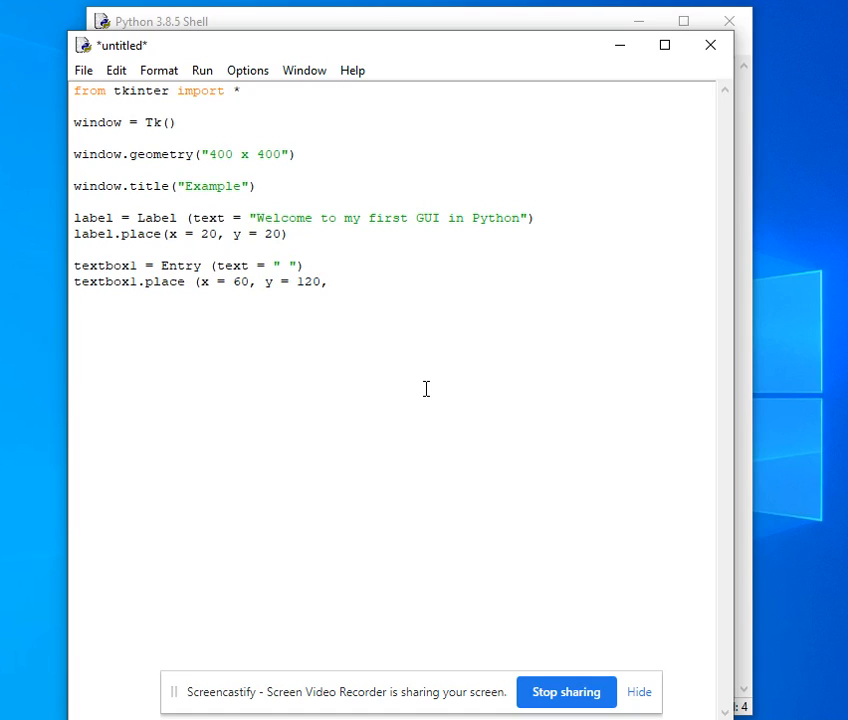
type("width")
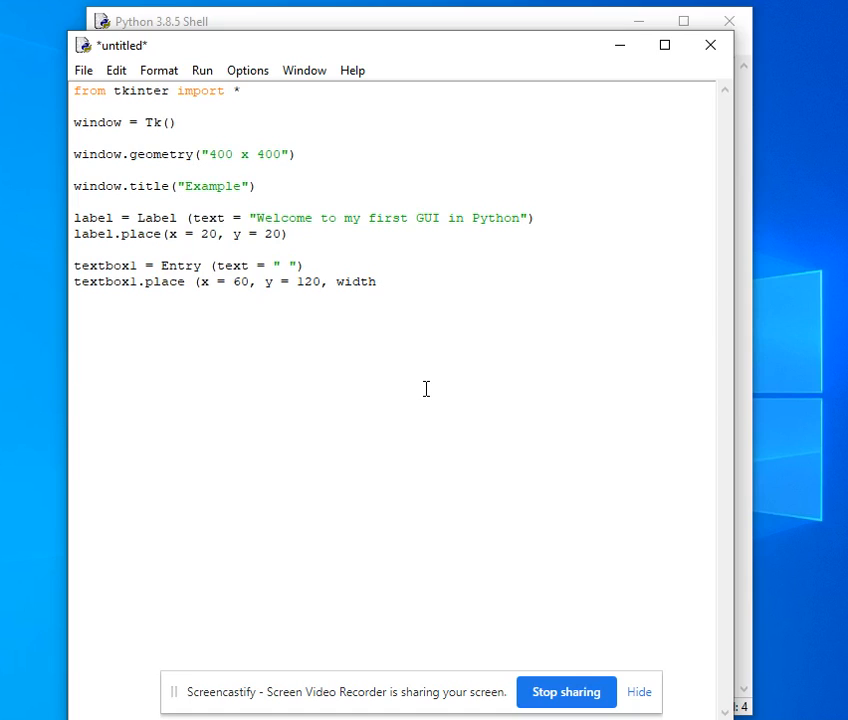
type("200, height")
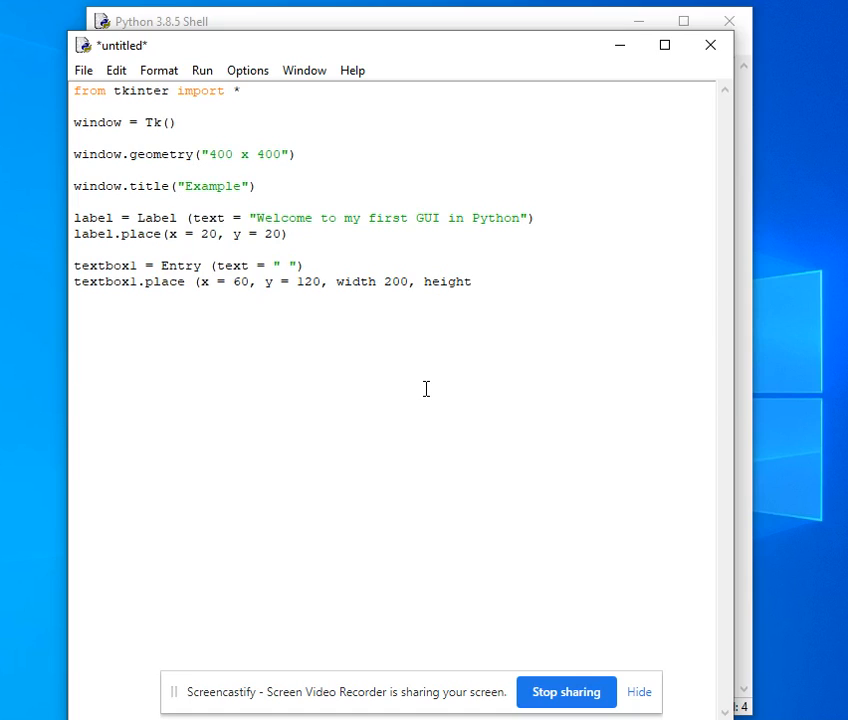
type("=")
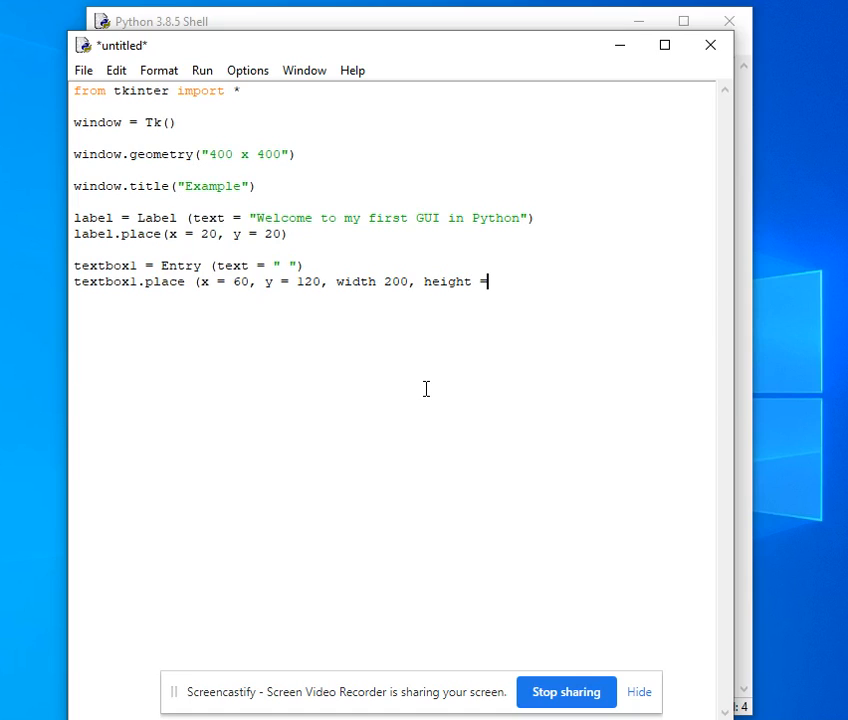
type("200")
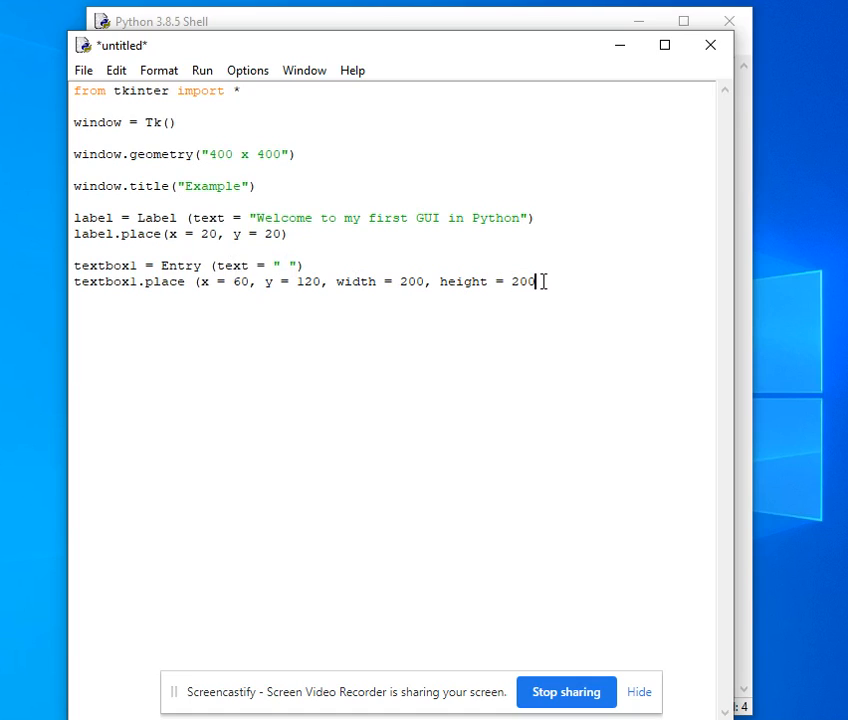
type(")")
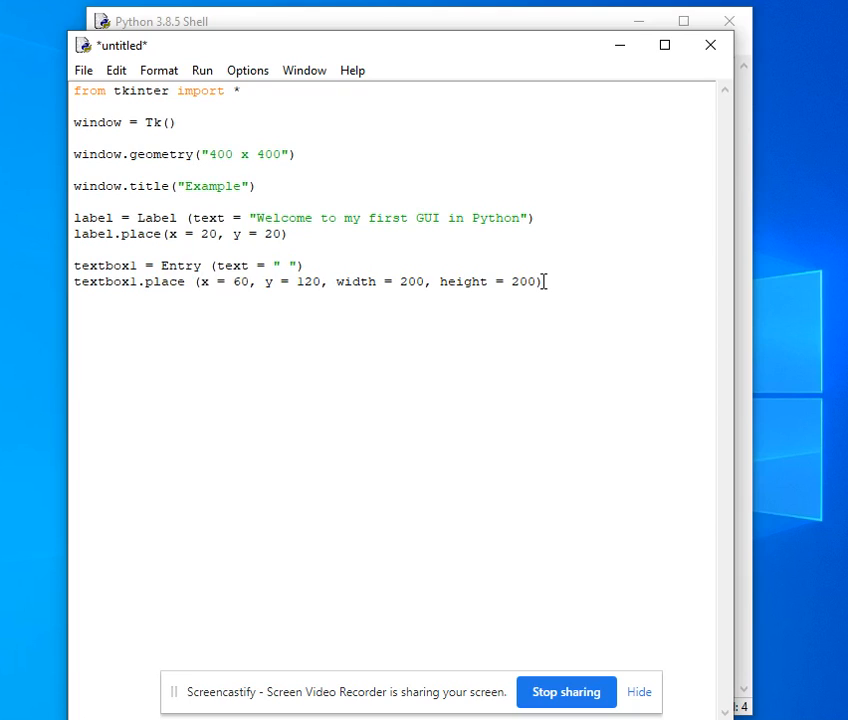
type("window.mainloop")
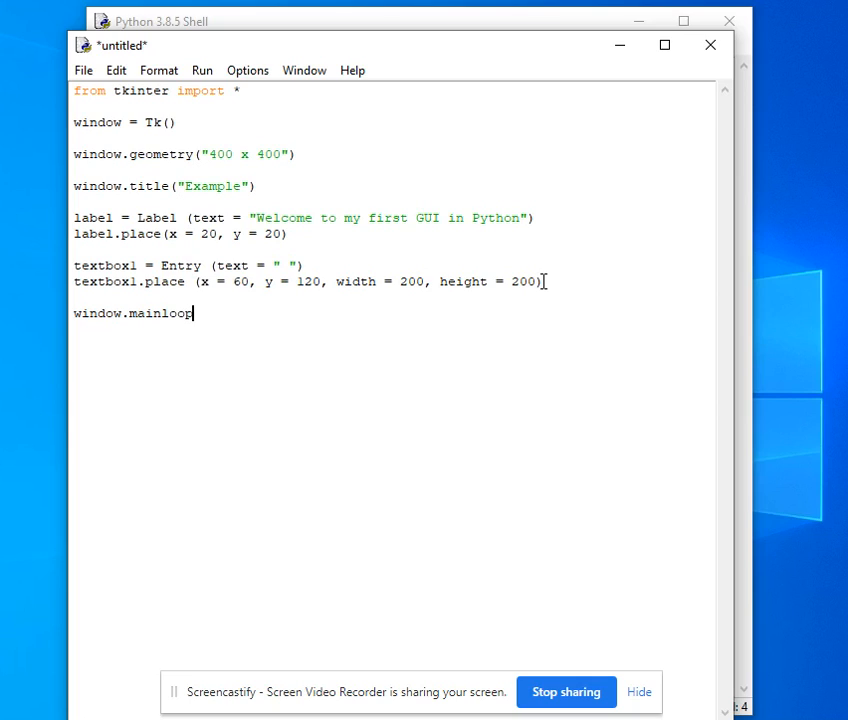
- End the script with window.mainloop() and save it as firstGui.py
type("()")
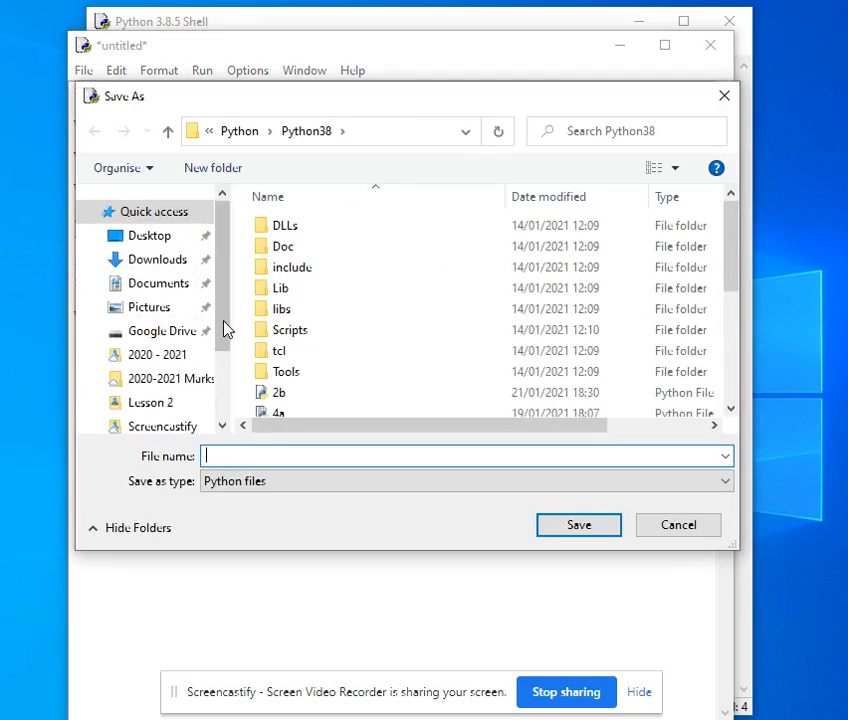
type("f")
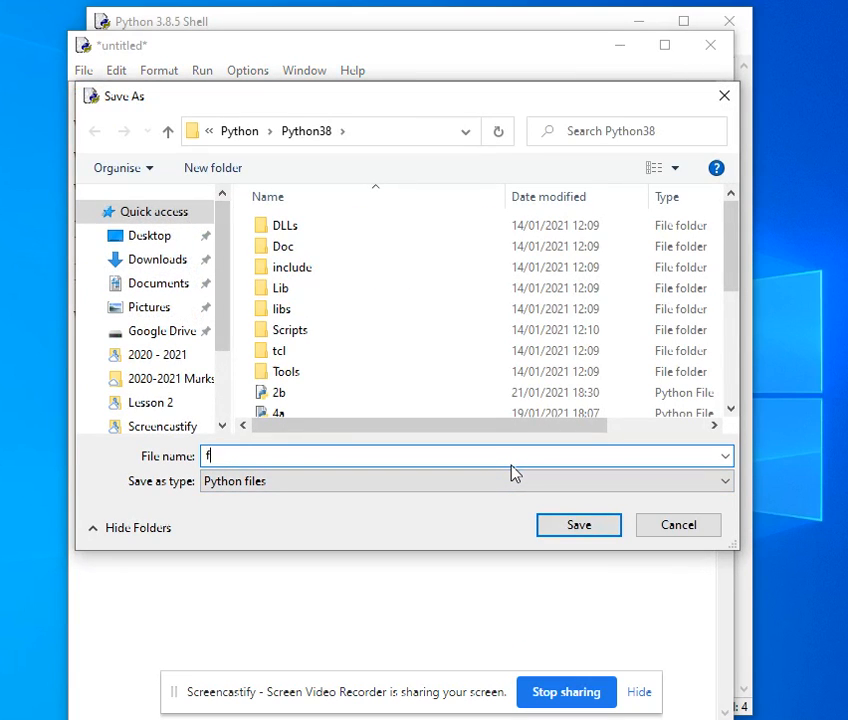
type("irstGui")
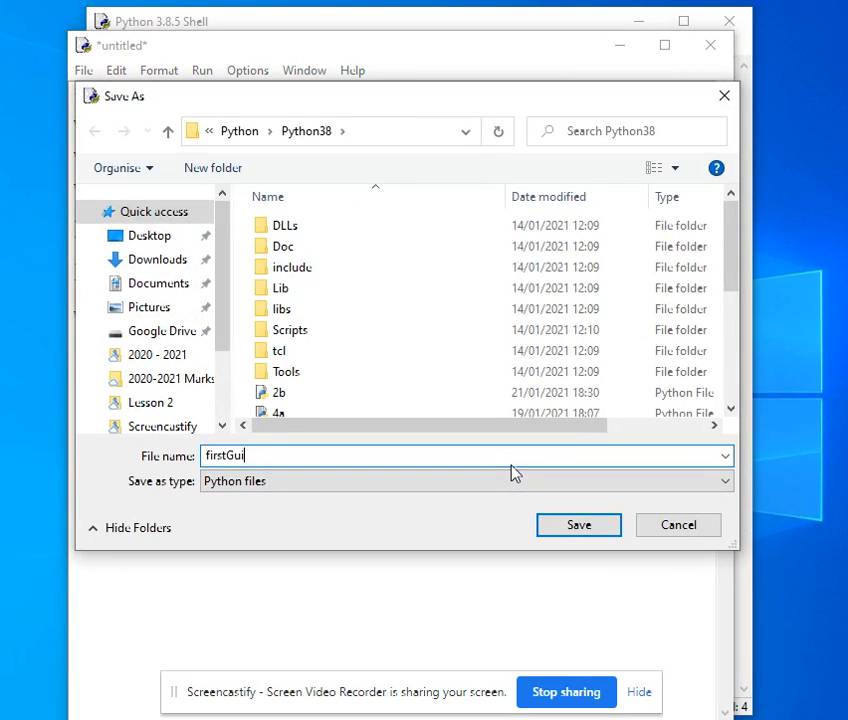
left_click(578, 525)
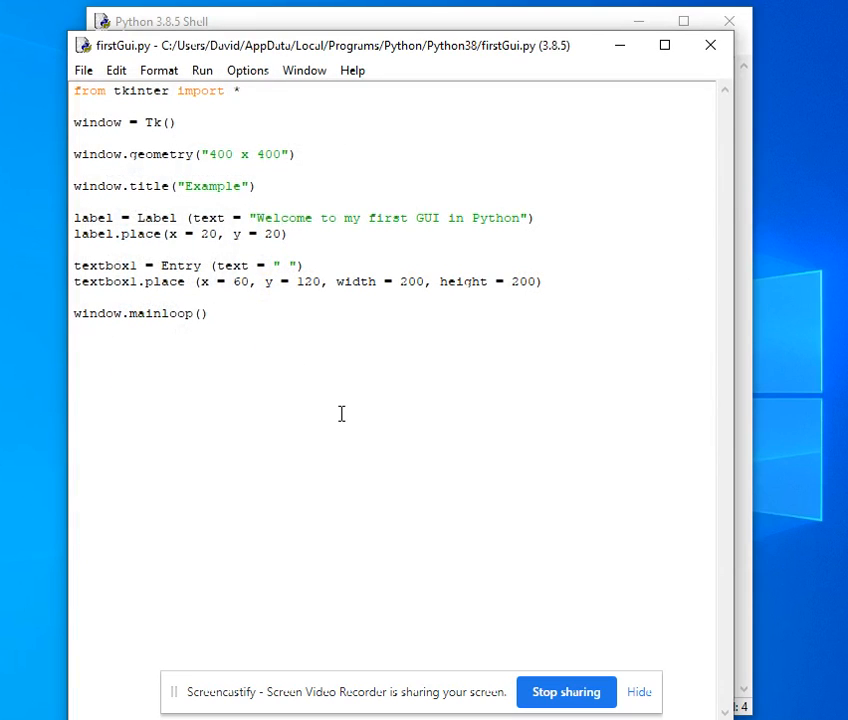
- Run firstGui.py with F5 and save it, opening the Example window
key("F5")
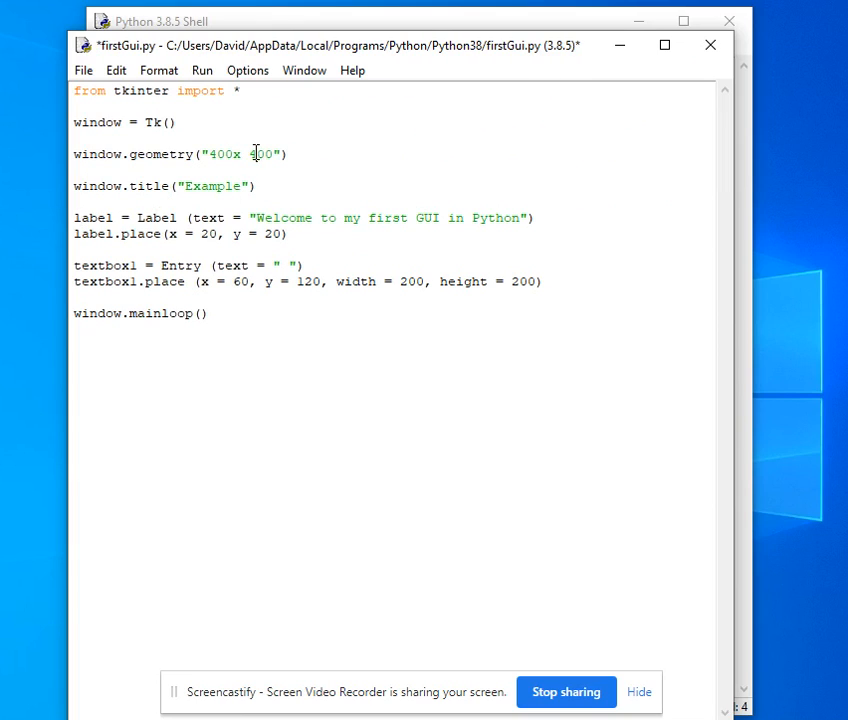
key("ctrl+s")
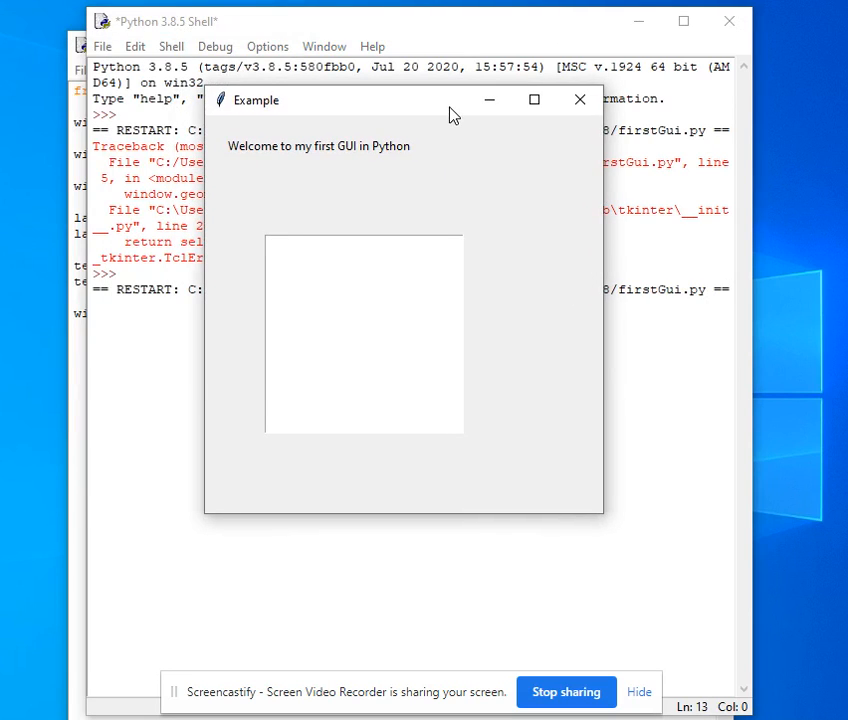
mouse_move(267, 124)
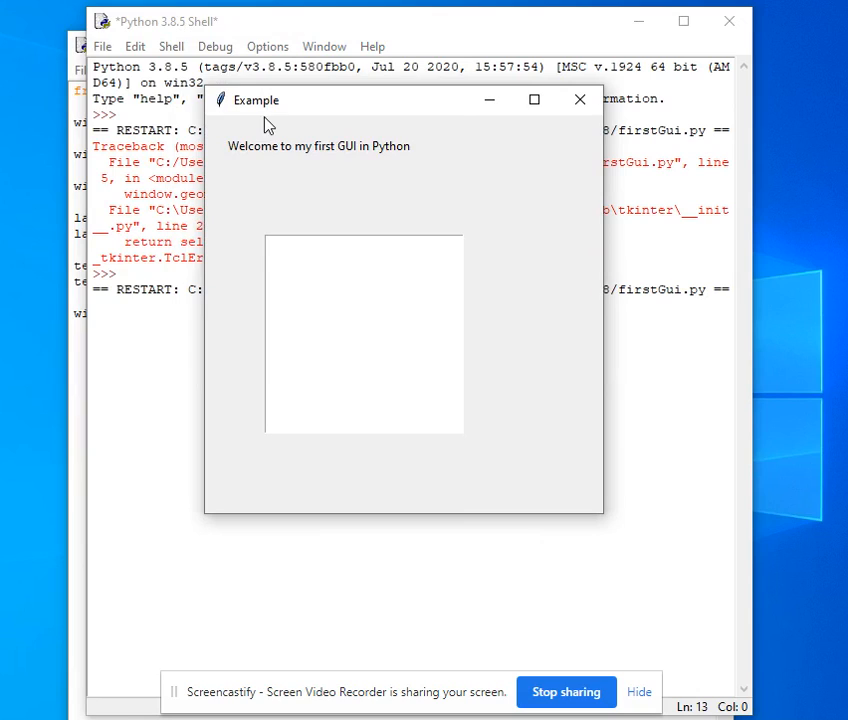
mouse_move(238, 151)
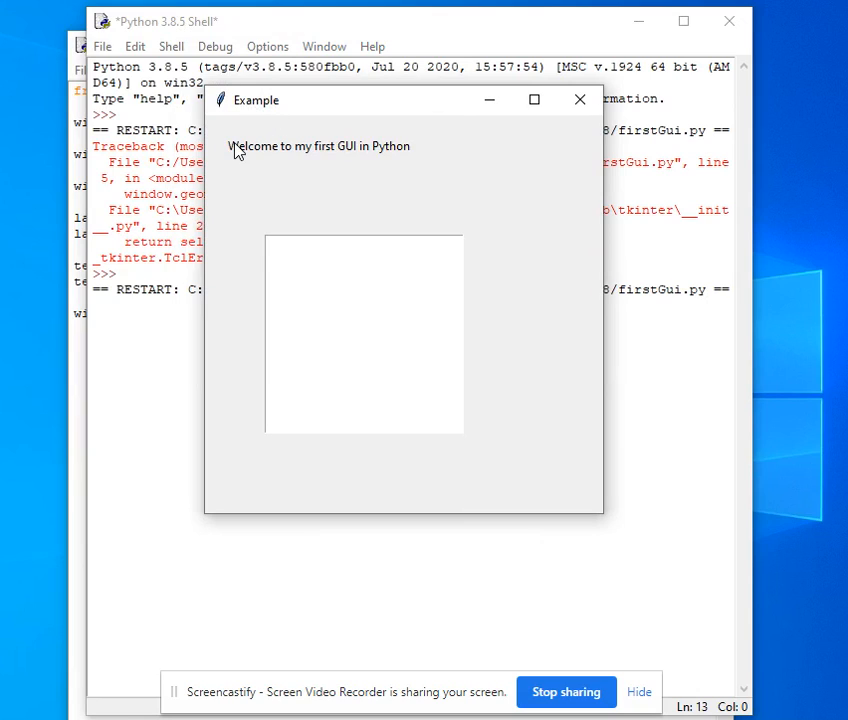